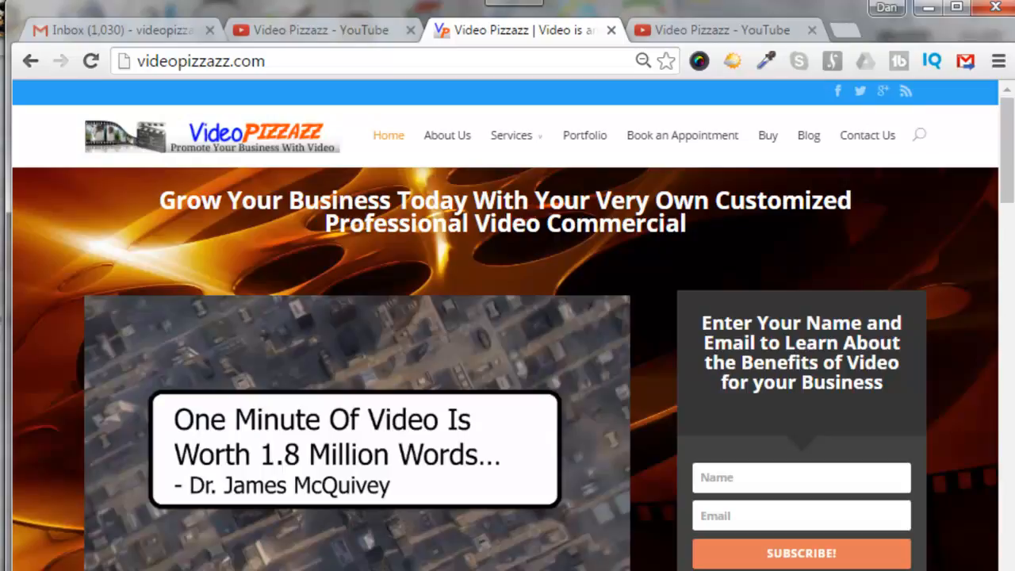
Open the YouTube Account Settings overview for Video Pizzazz from the avatar menu.
left_click(320, 28)
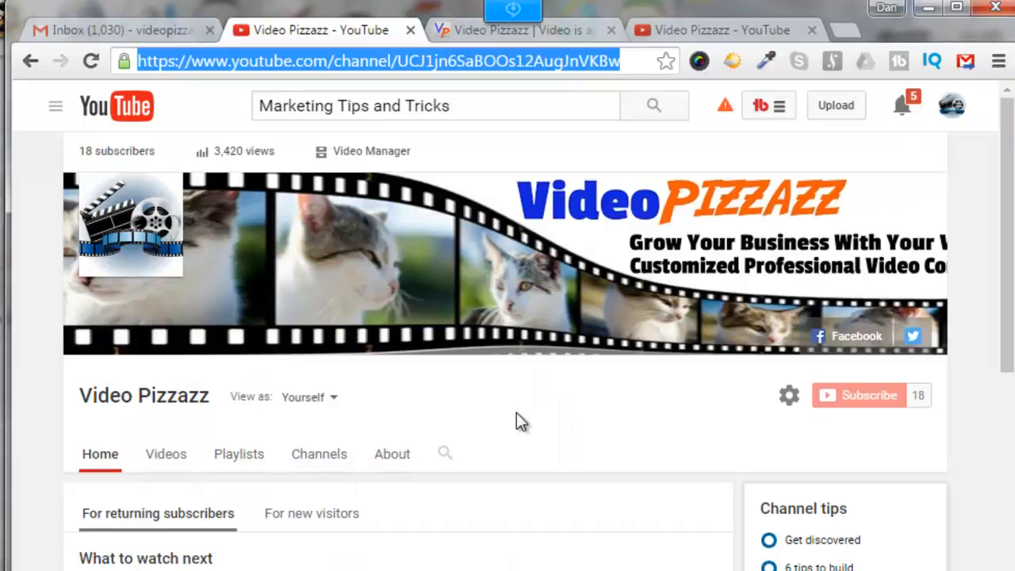
mouse_move(952, 105)
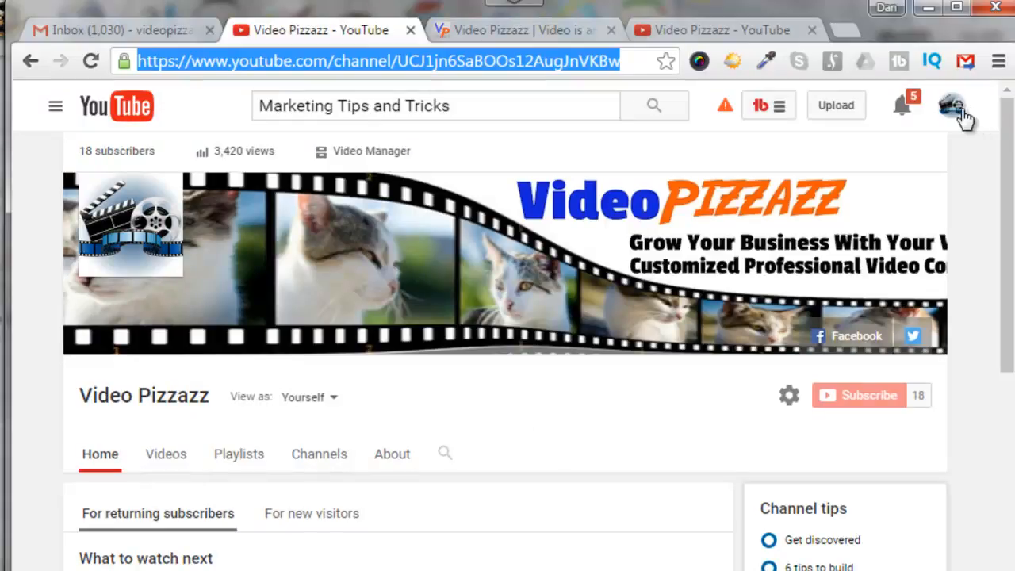
mouse_move(954, 117)
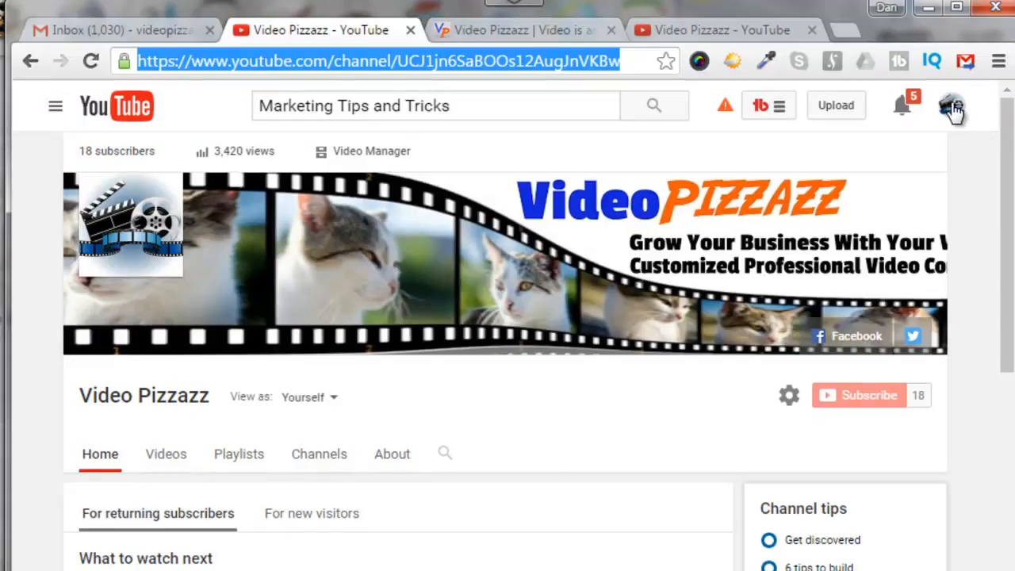
left_click(954, 104)
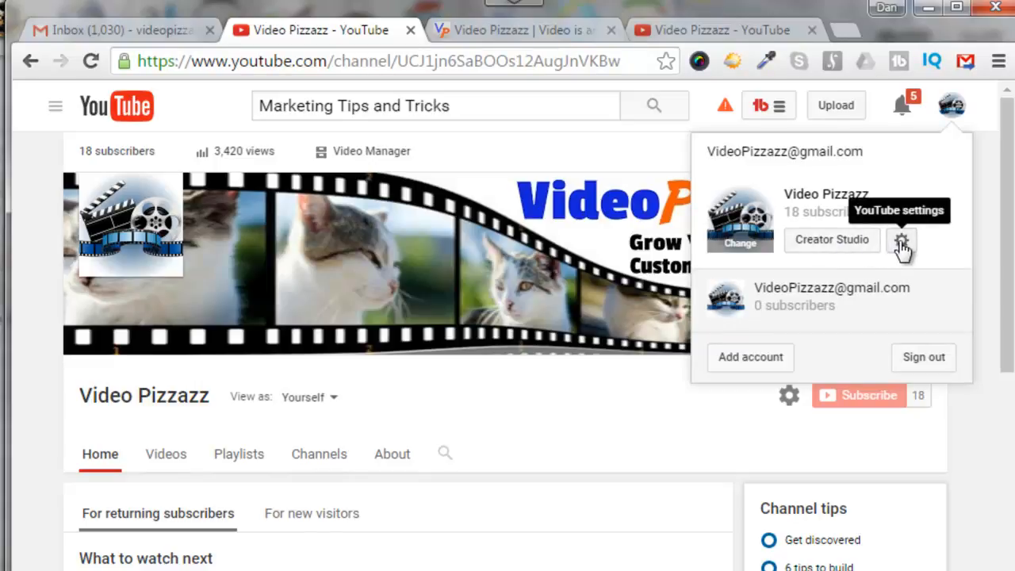
left_click(900, 241)
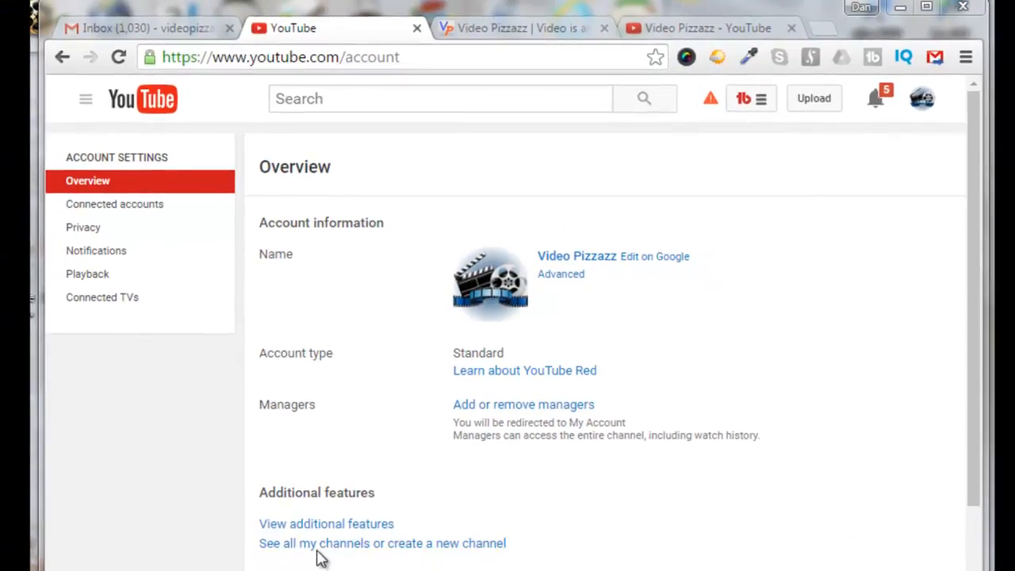
mouse_move(469, 561)
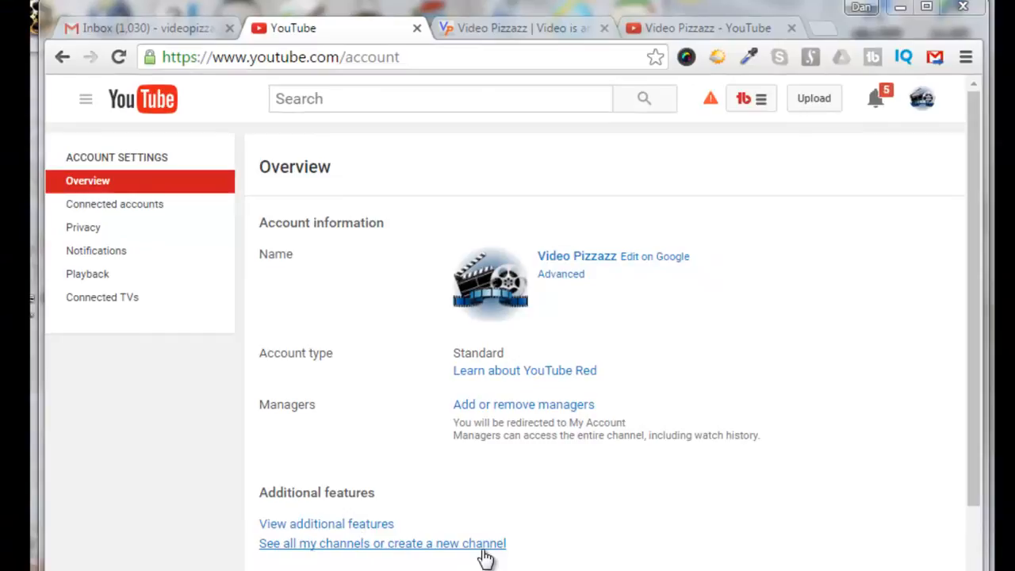
mouse_move(401, 558)
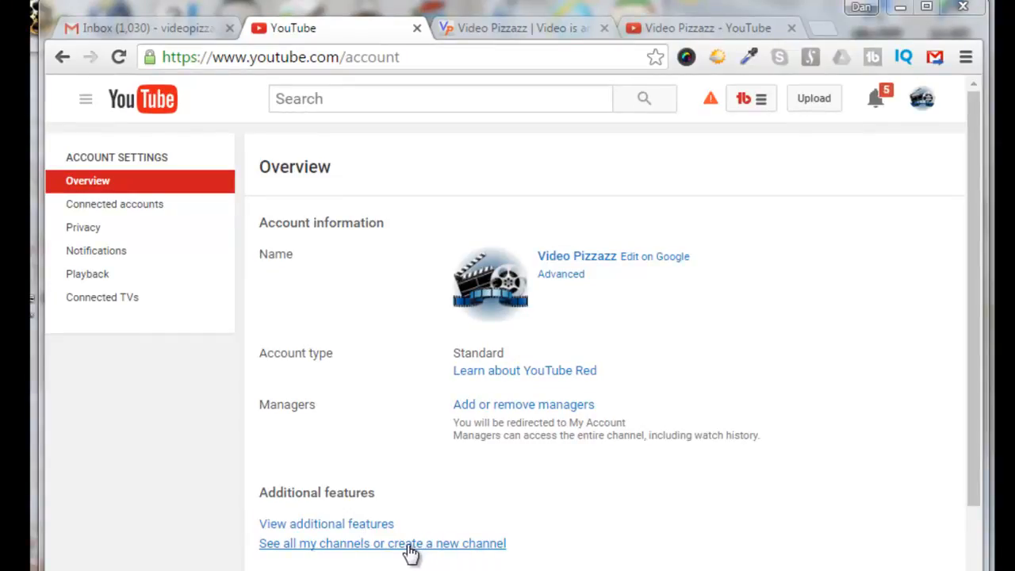
Create a new channel named 'Marketing Tips and Tricks' in the Other category, accepting the Pages Terms.
left_click(384, 542)
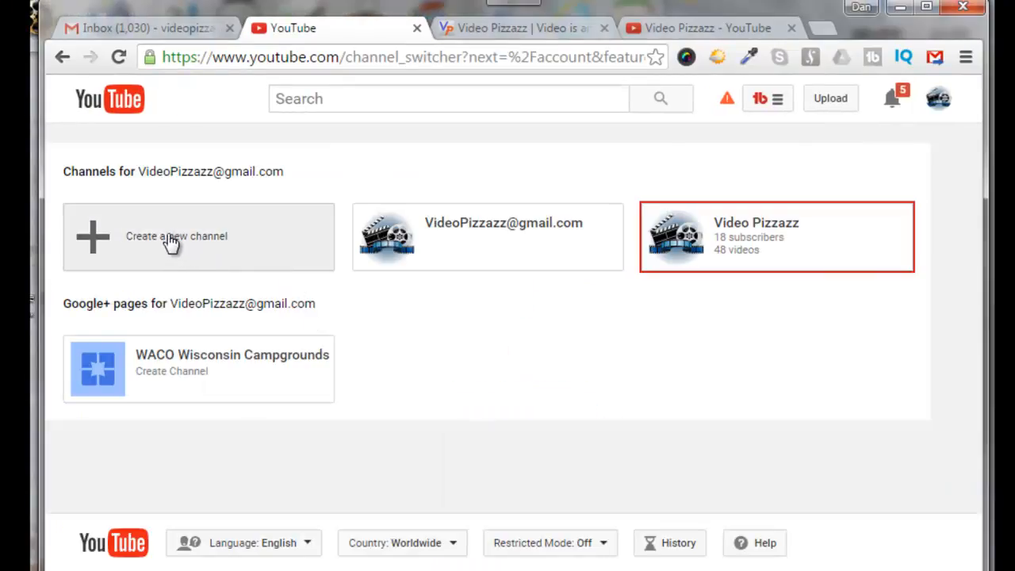
mouse_move(193, 247)
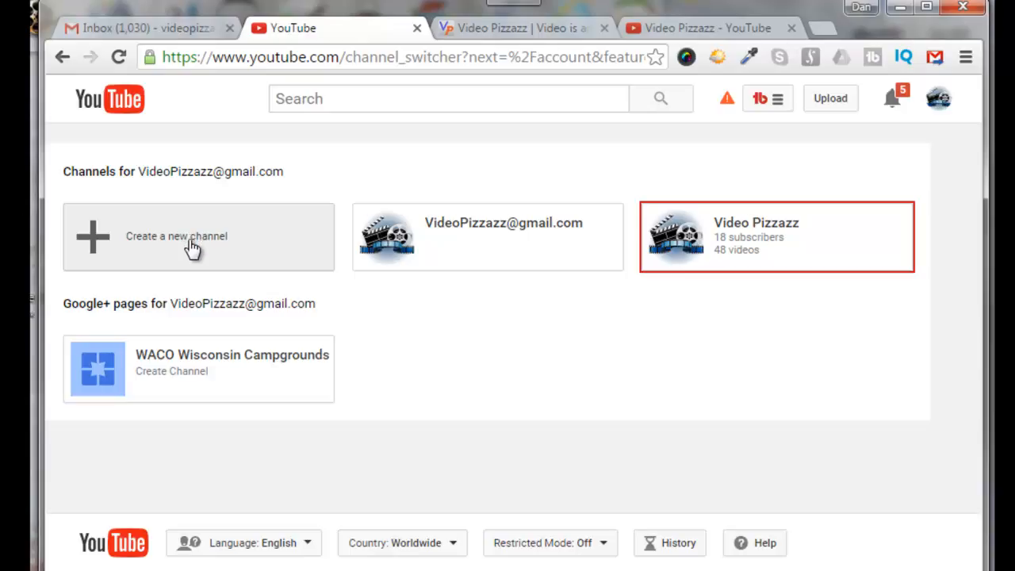
left_click(184, 236)
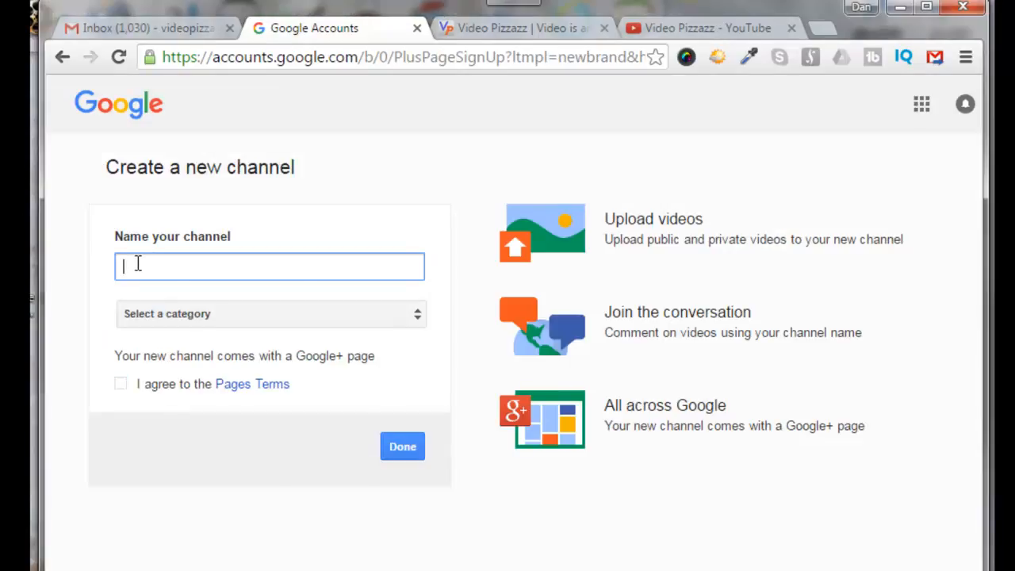
type("Marketing Tips and Tricks")
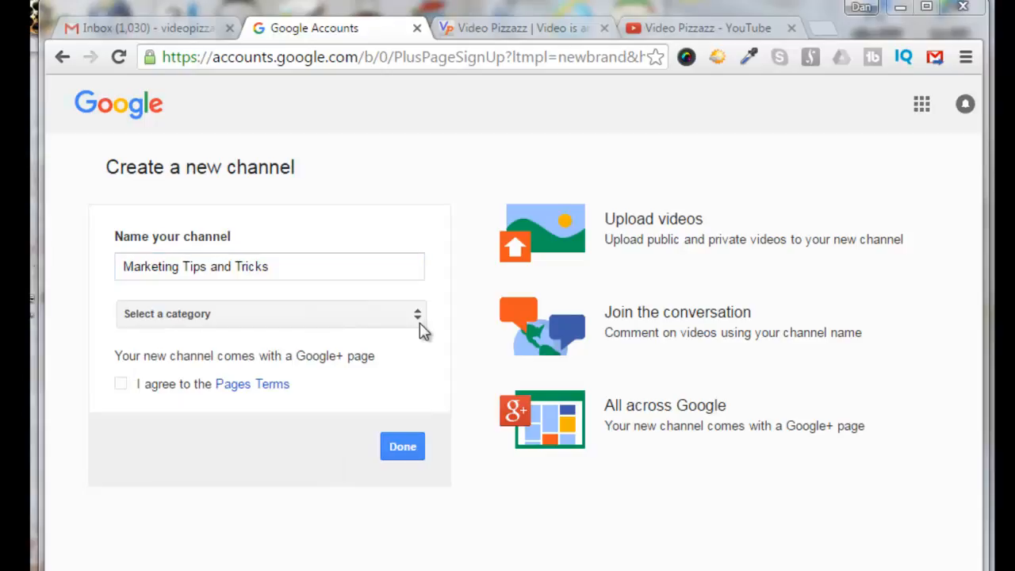
left_click(269, 314)
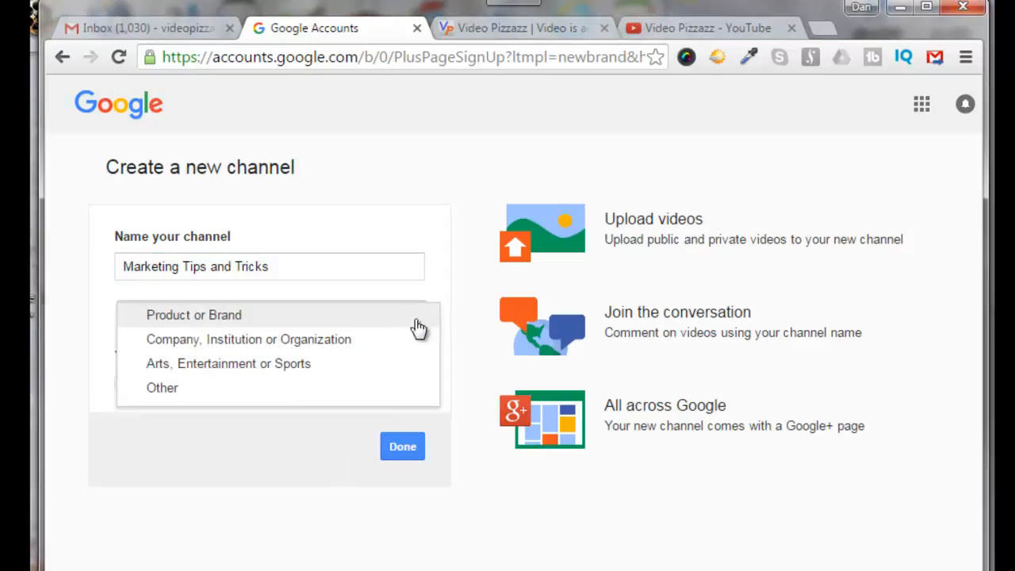
mouse_move(161, 393)
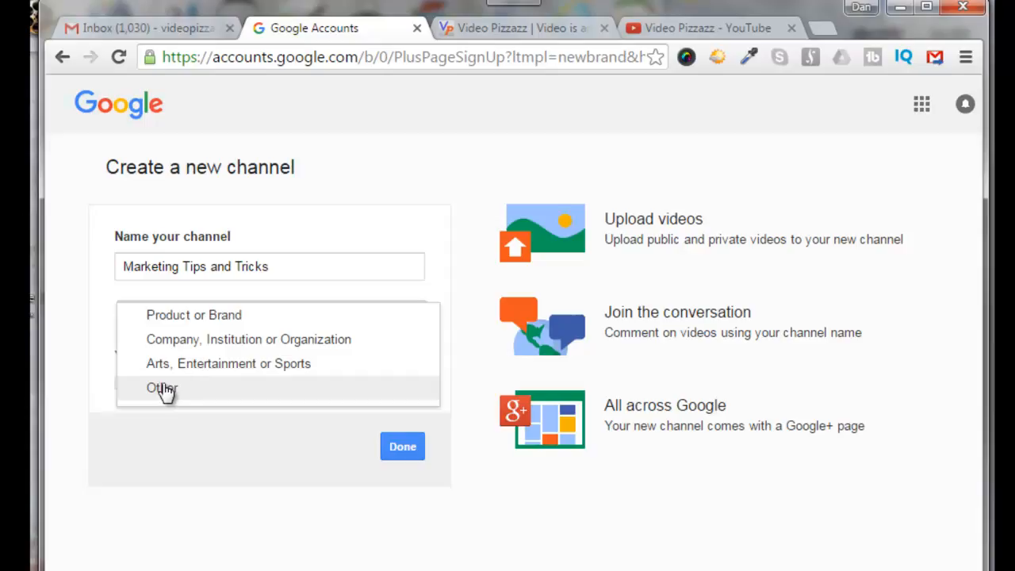
left_click(162, 387)
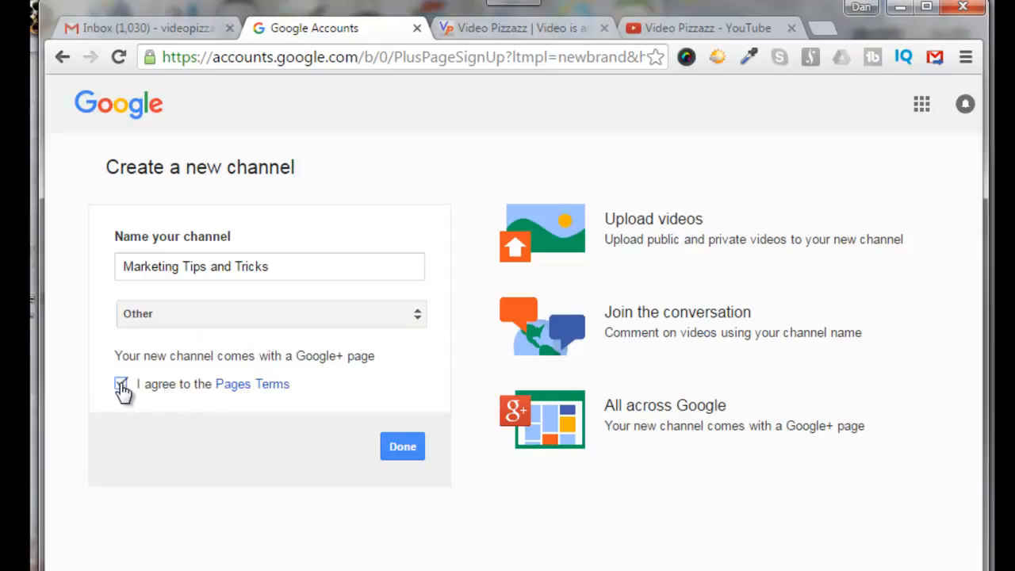
left_click(120, 384)
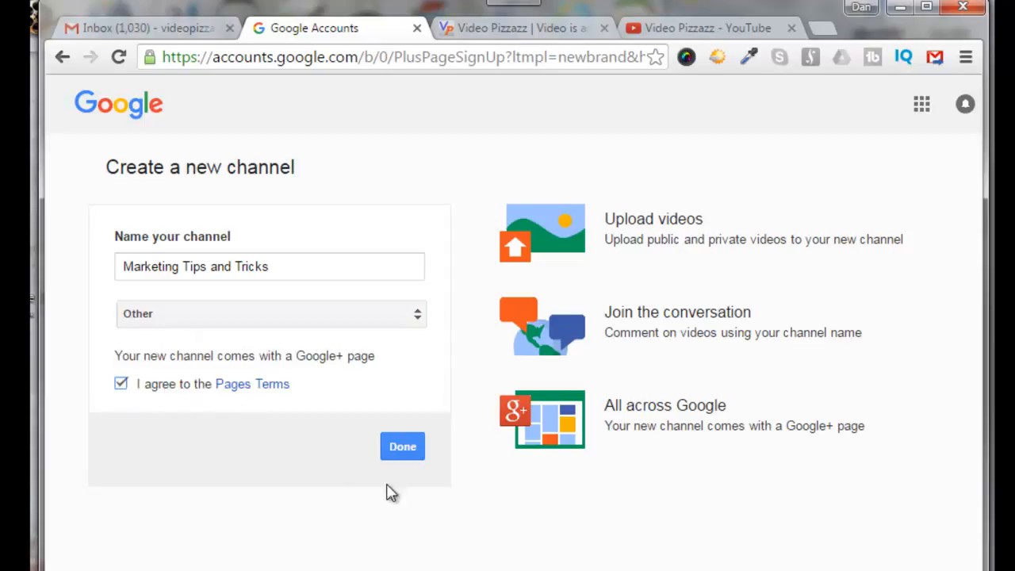
left_click(403, 446)
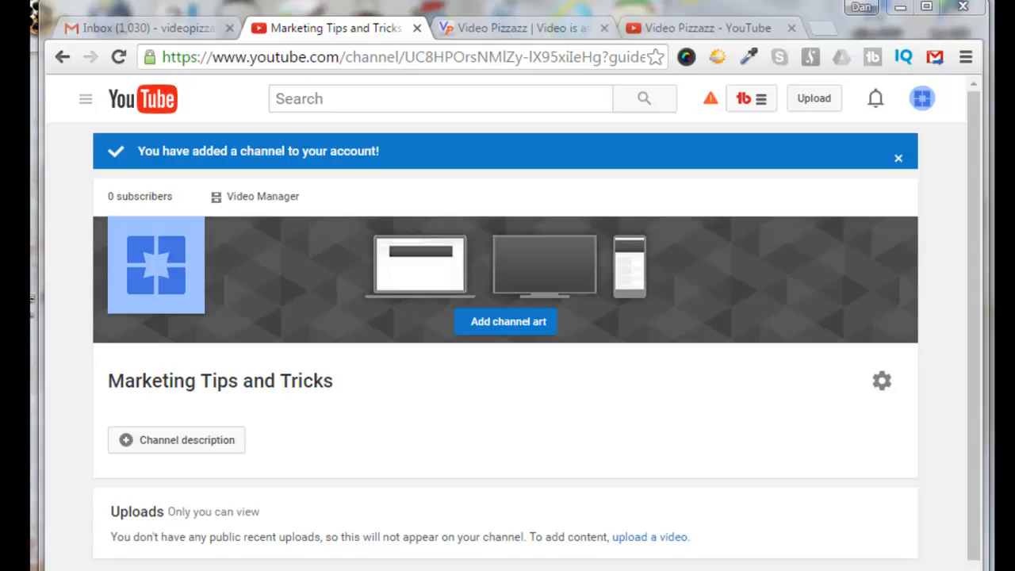
mouse_move(232, 437)
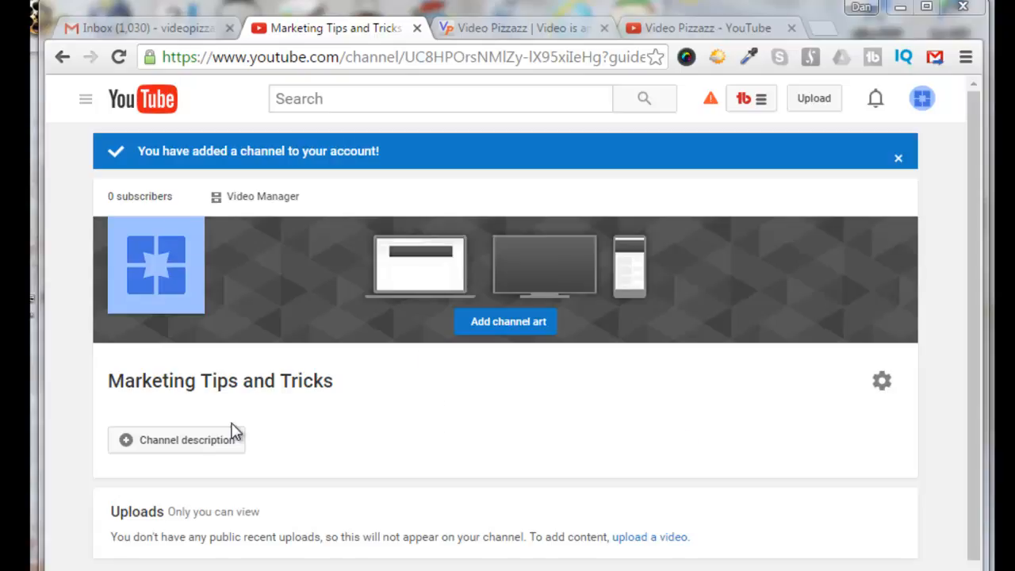
mouse_move(132, 409)
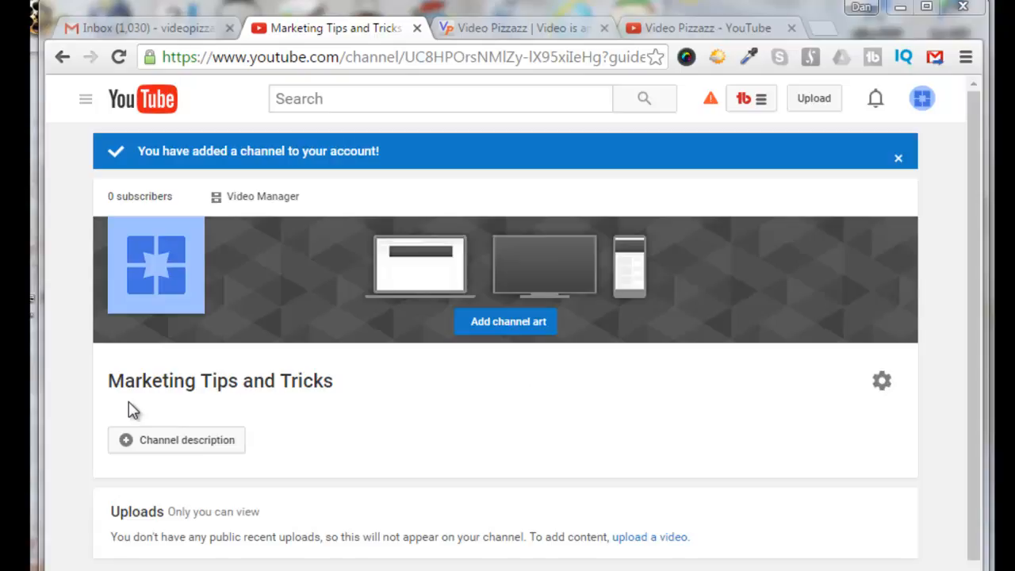
mouse_move(358, 399)
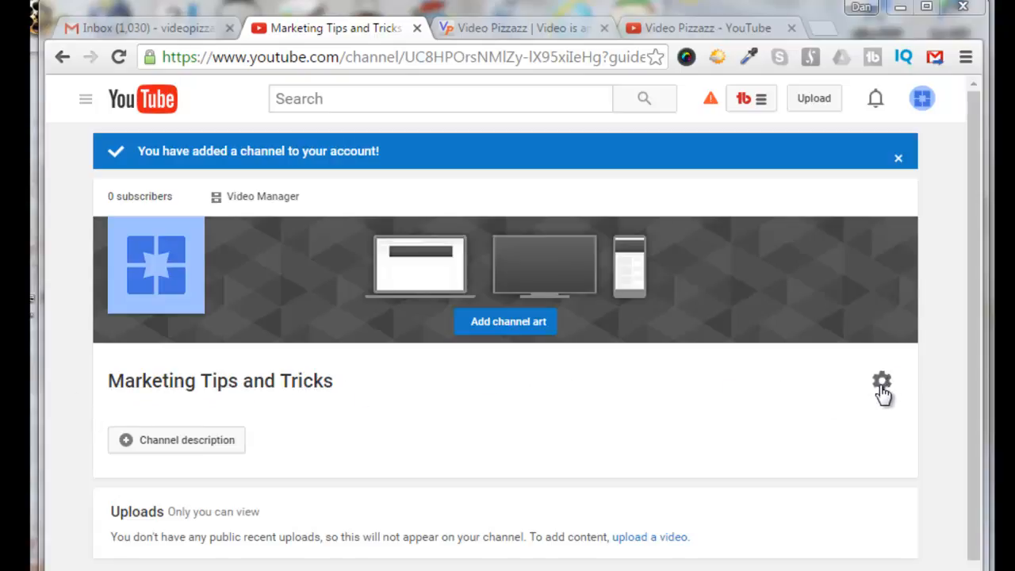
In channel settings, make liked videos, saved playlists and subscriptions public and enable layout customization.
left_click(883, 379)
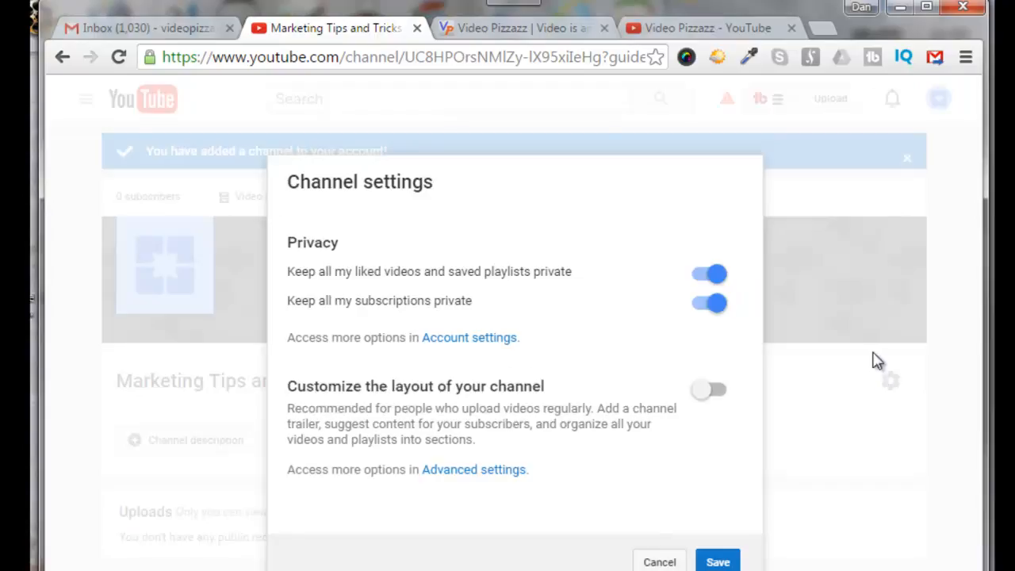
mouse_move(691, 297)
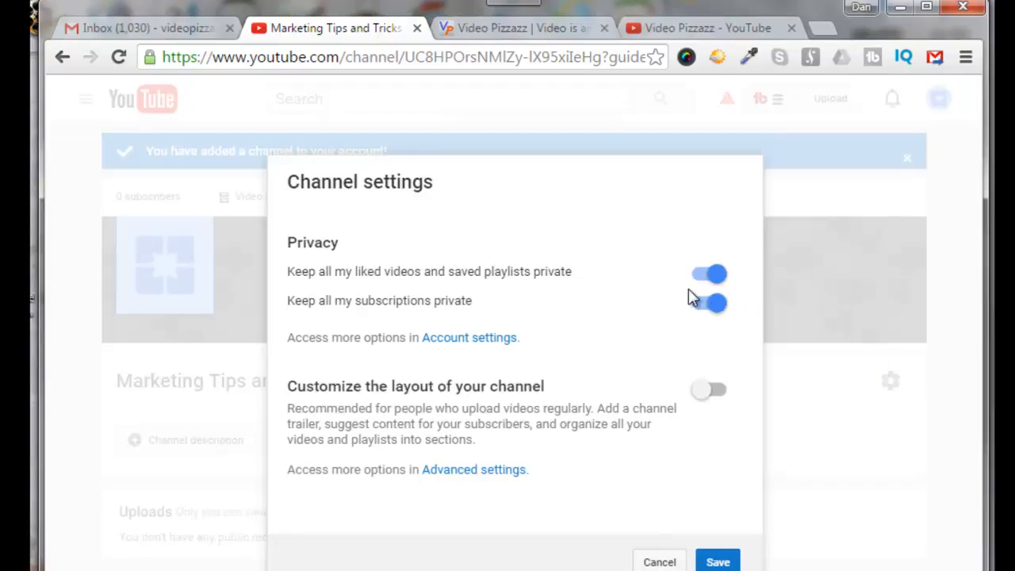
left_click(707, 272)
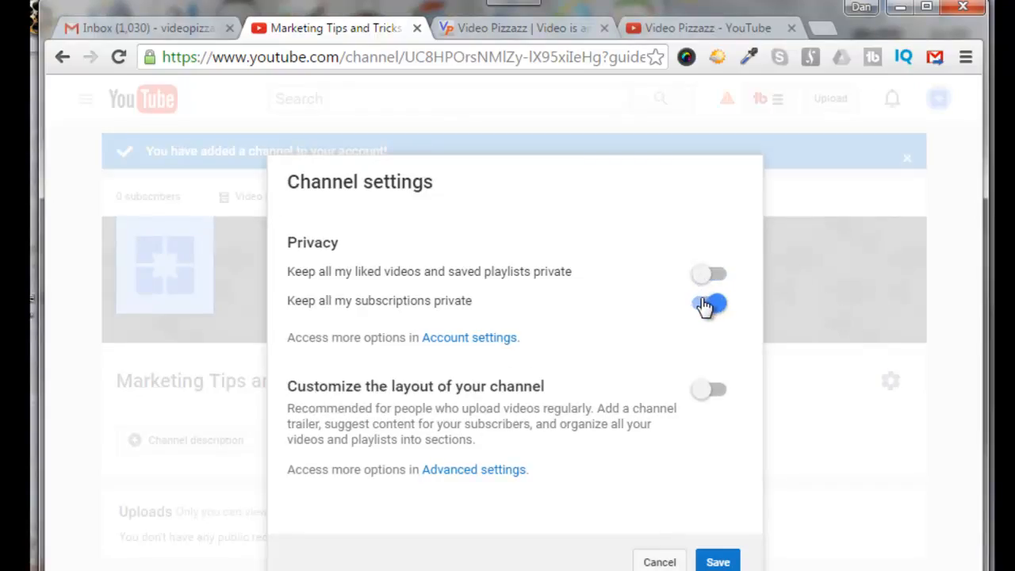
left_click(710, 302)
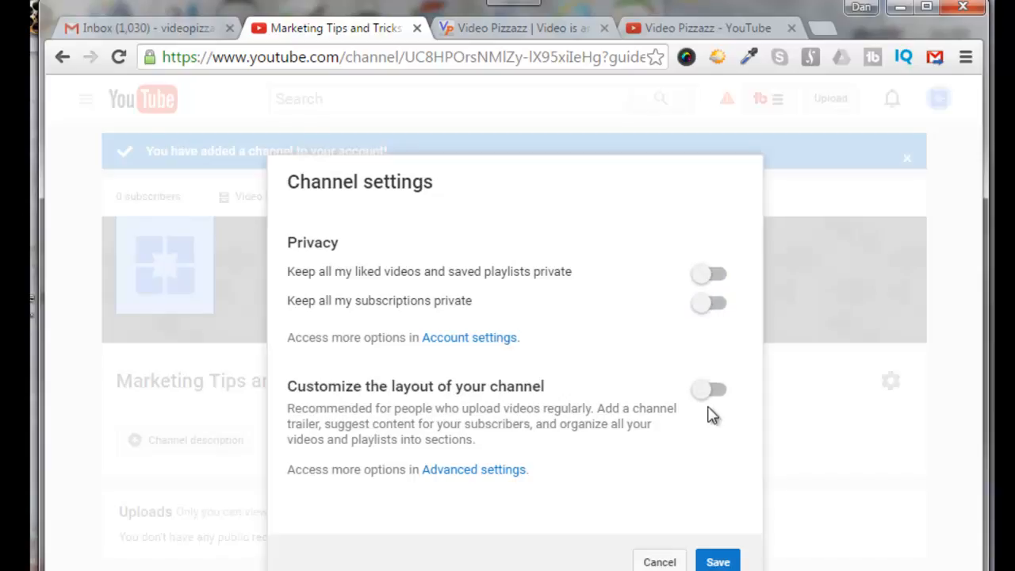
mouse_move(641, 420)
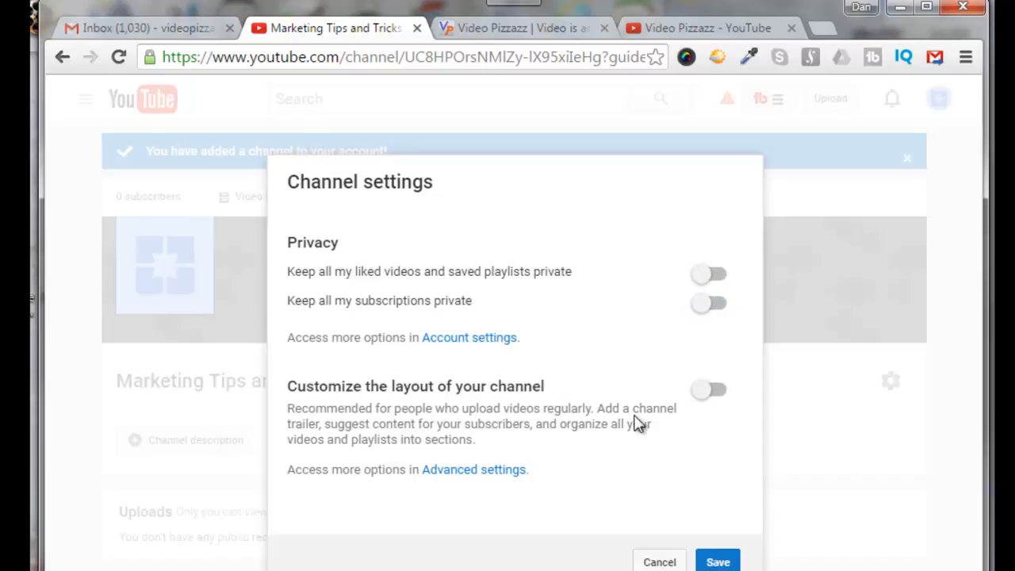
left_click(710, 390)
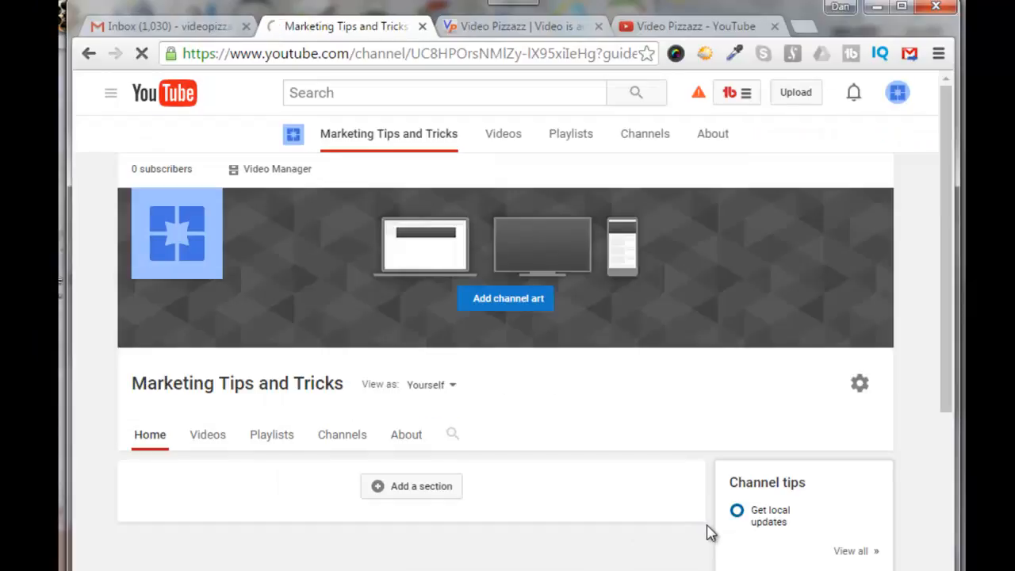
Scroll down the Marketing Tips and Tricks channel home to view the customizable layout.
scroll("down", 3)
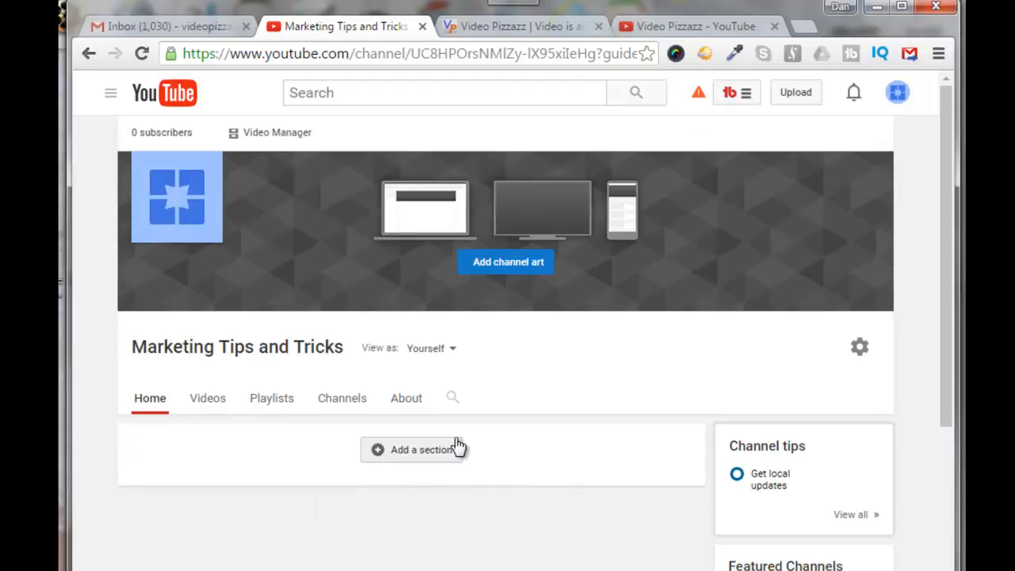
scroll("down", 3)
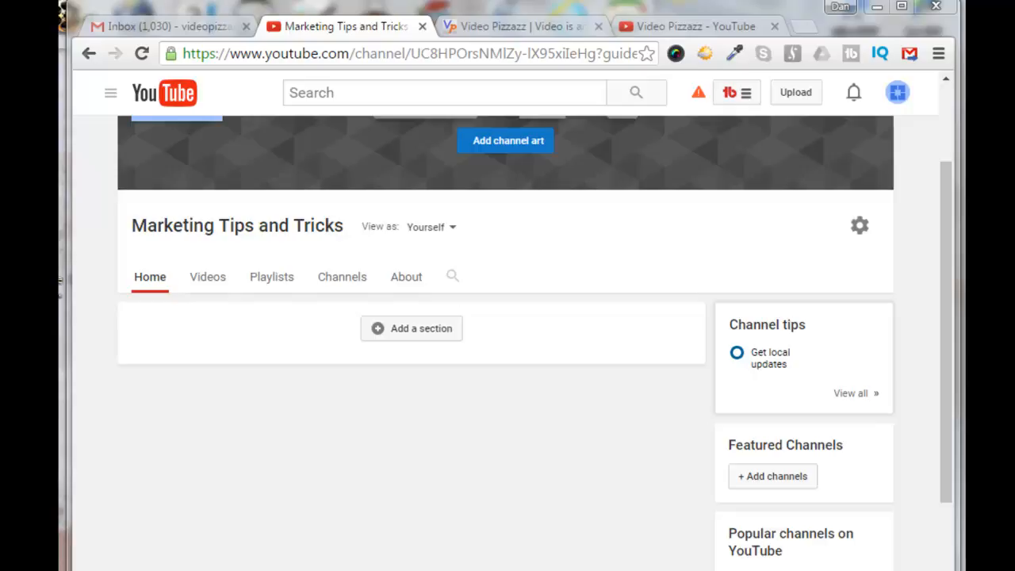
mouse_move(672, 32)
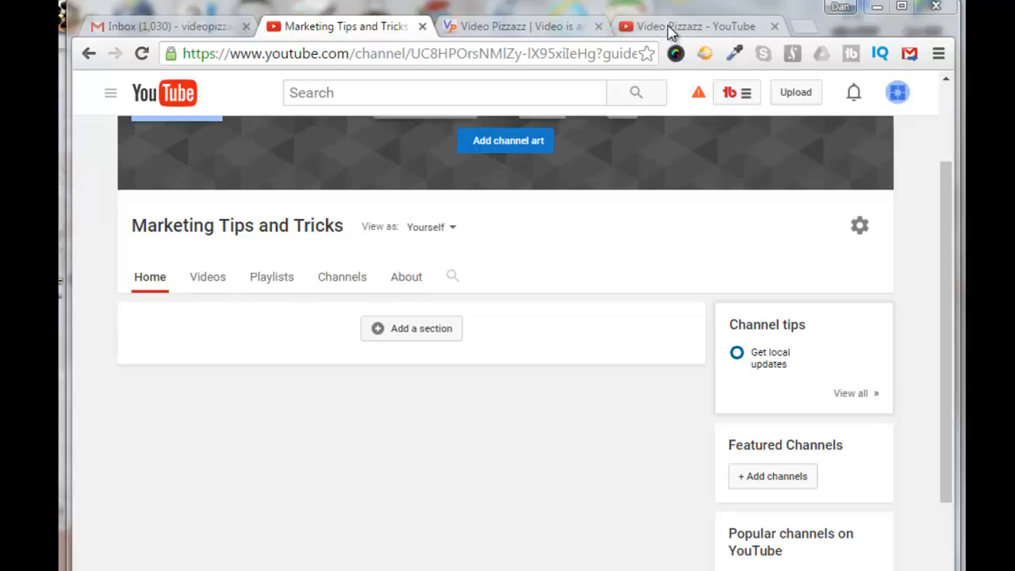
Browse Video Pizzazz's playlists and save the Website Marketing playlist, accepting the public notice.
left_click(685, 26)
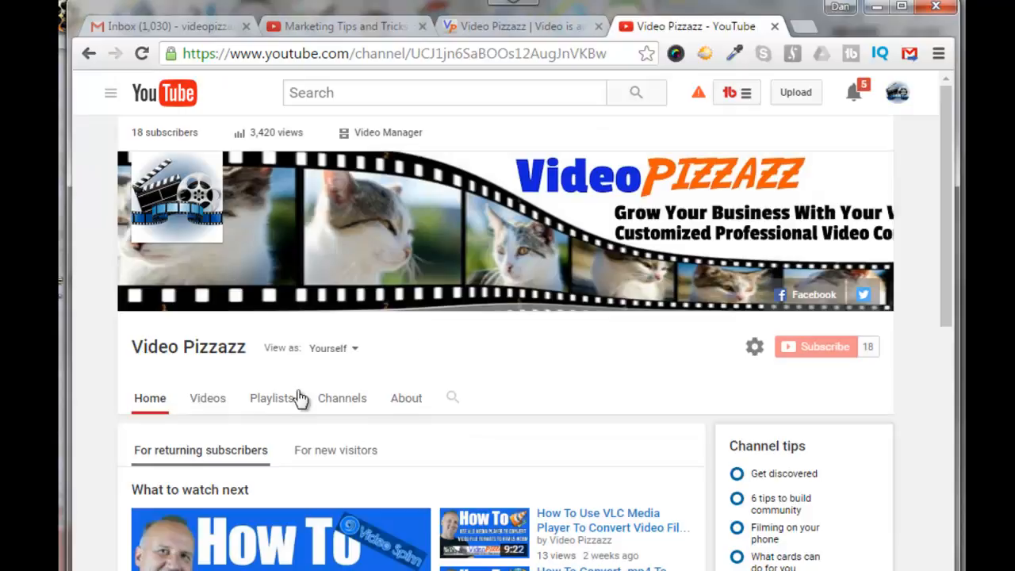
left_click(271, 398)
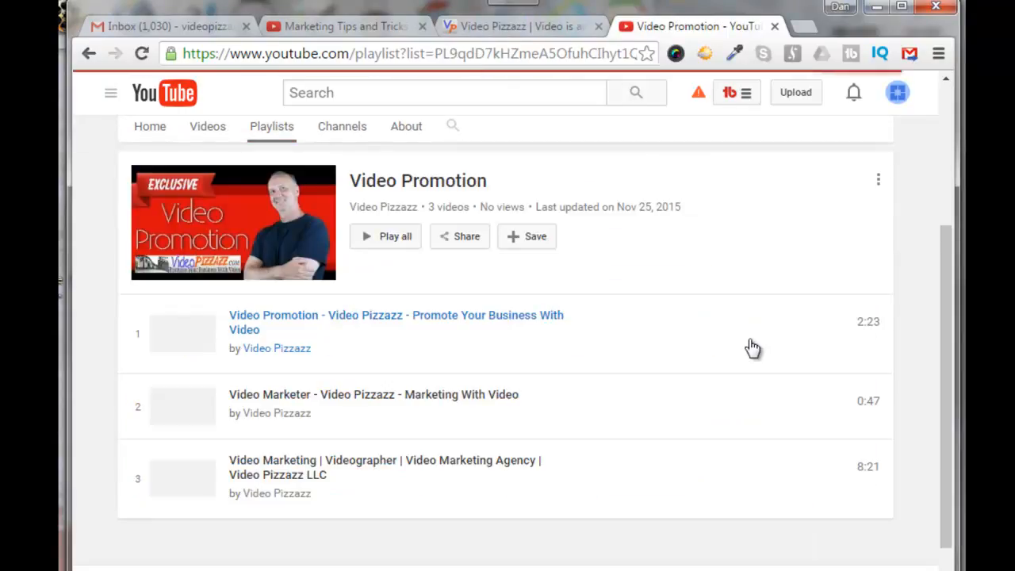
mouse_move(536, 241)
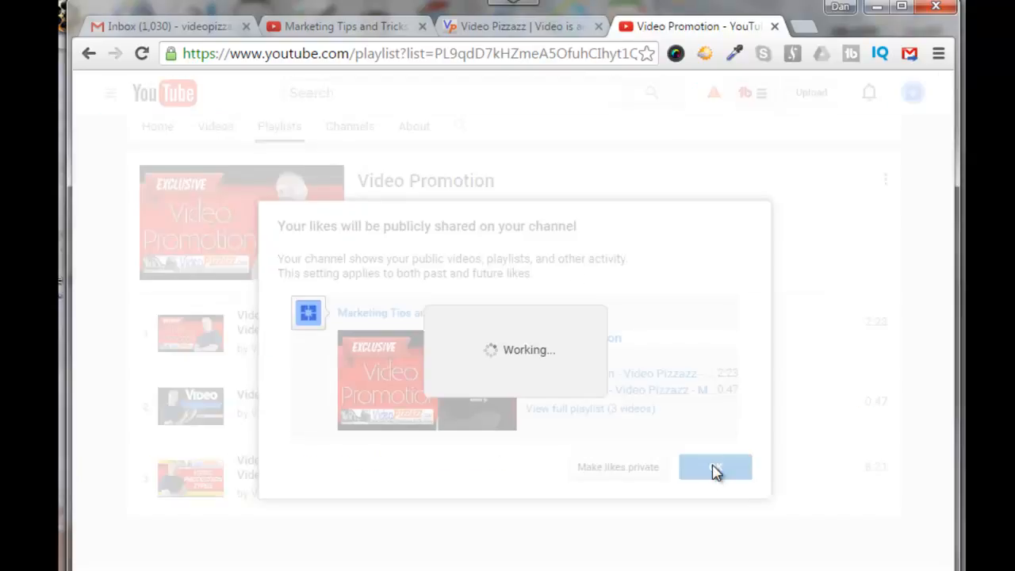
left_click(714, 466)
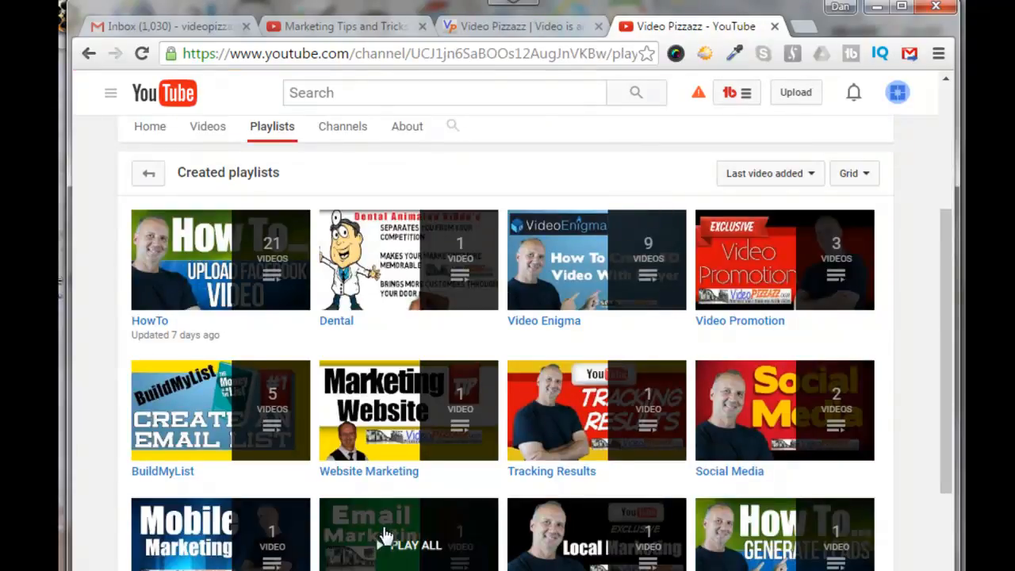
mouse_move(384, 479)
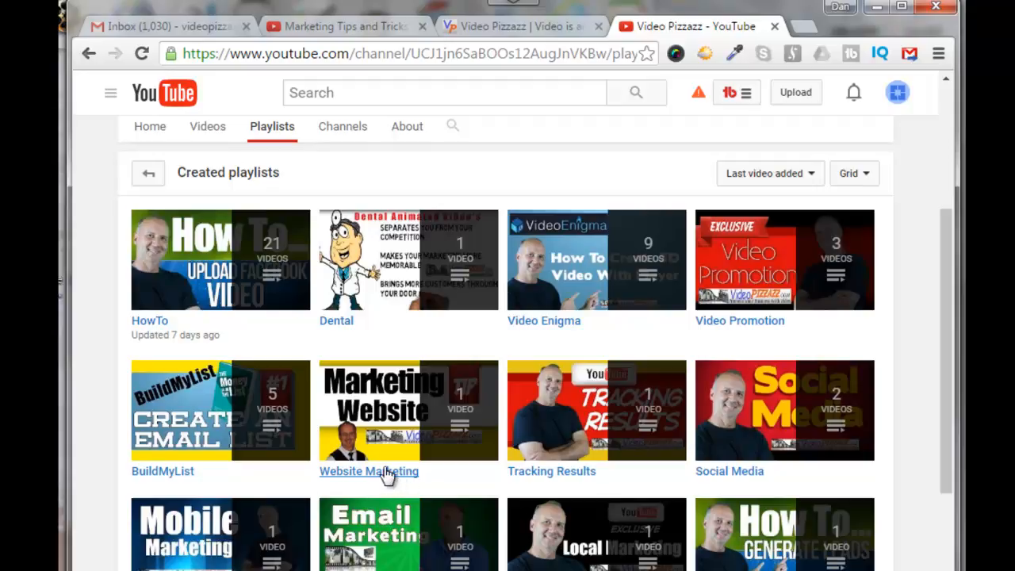
left_click(368, 470)
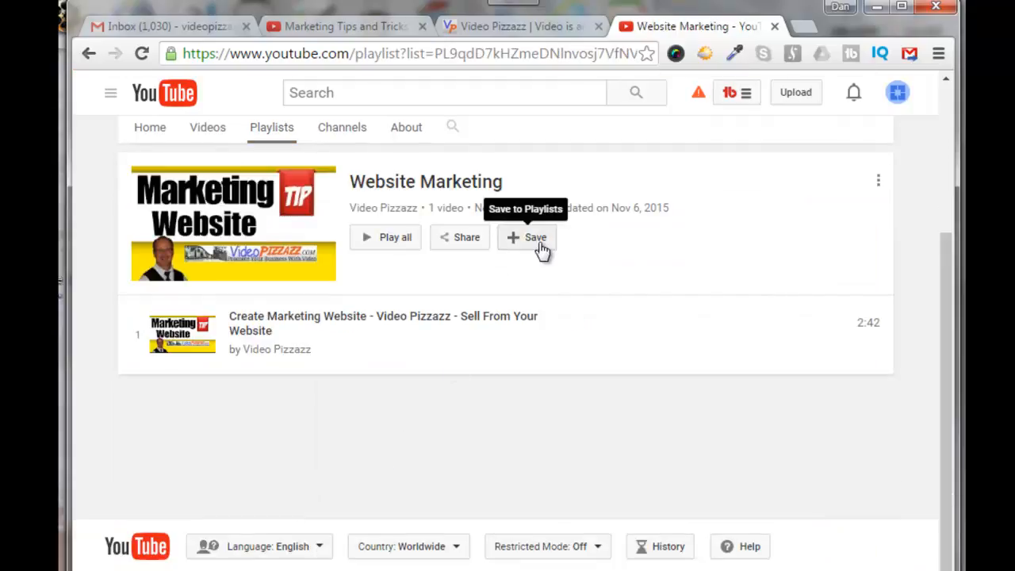
left_click(536, 238)
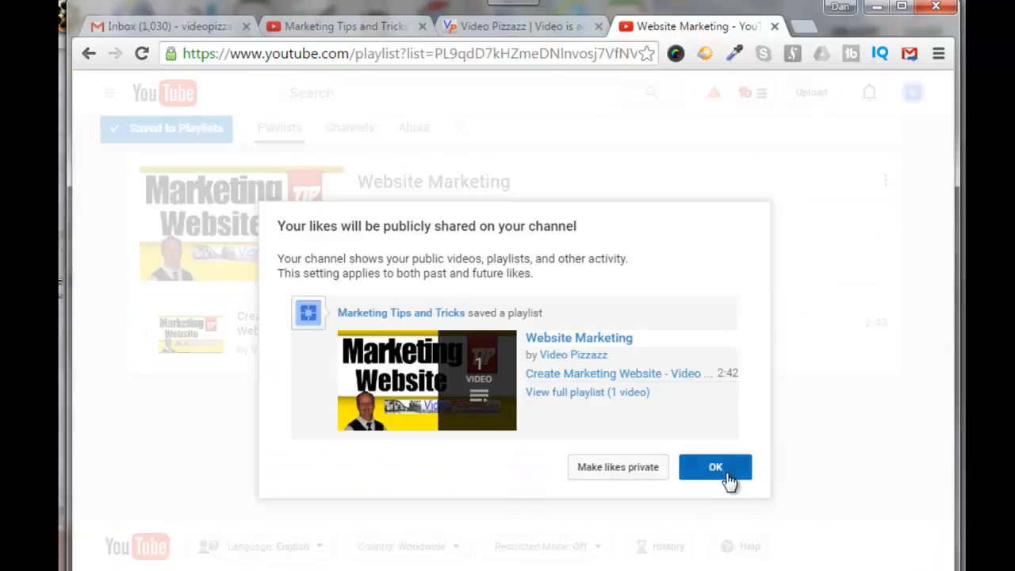
left_click(715, 466)
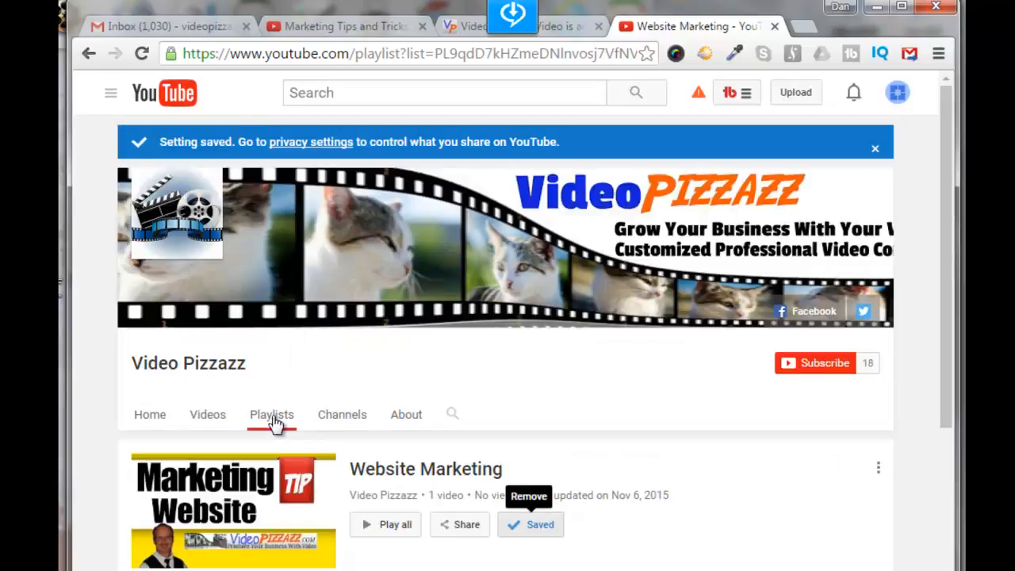
left_click(271, 414)
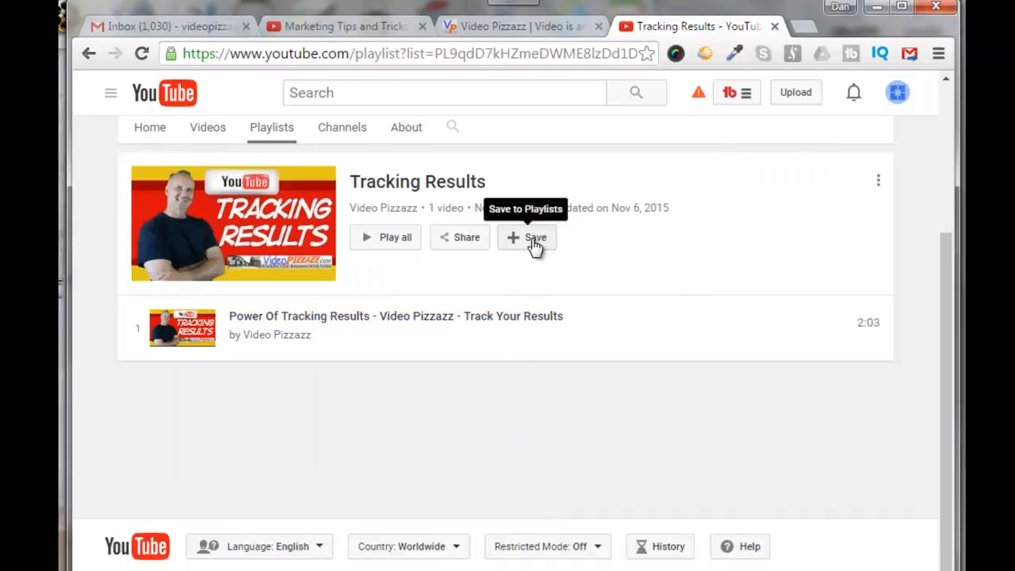
Save the Tracking Results, Social Media, Mobile Marketing and Email Marketing playlists, accepting each notice.
left_click(526, 237)
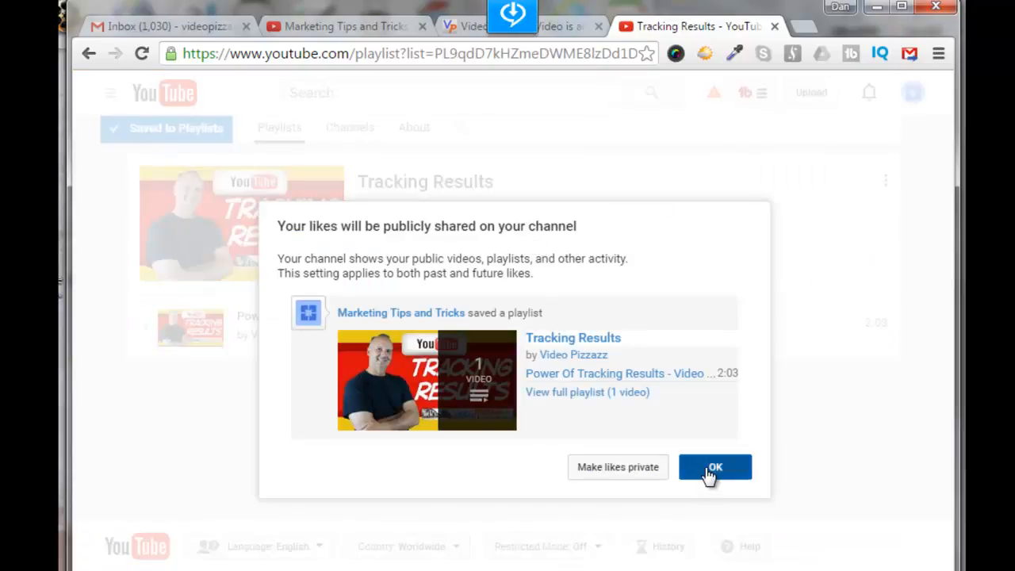
left_click(714, 466)
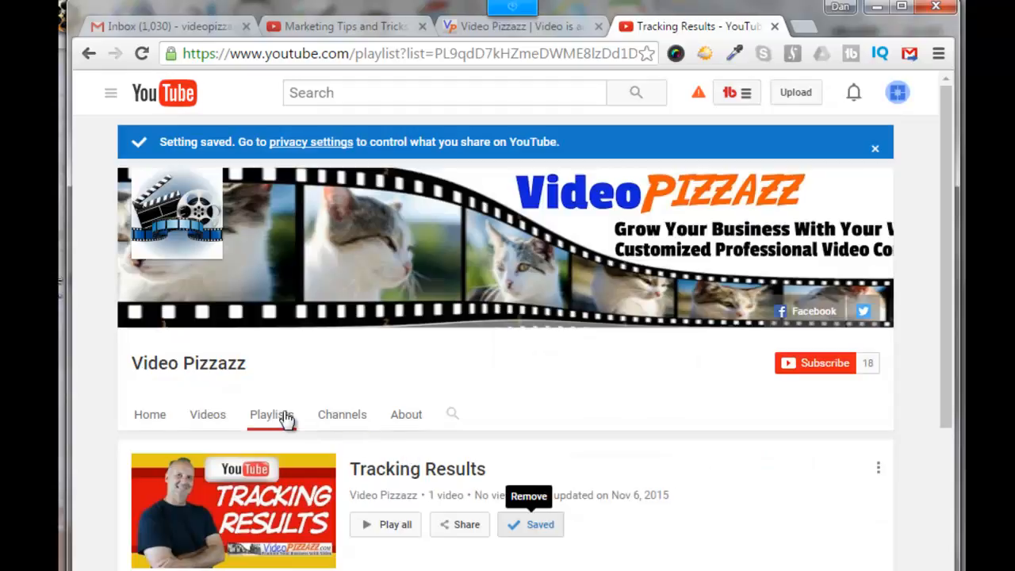
left_click(271, 413)
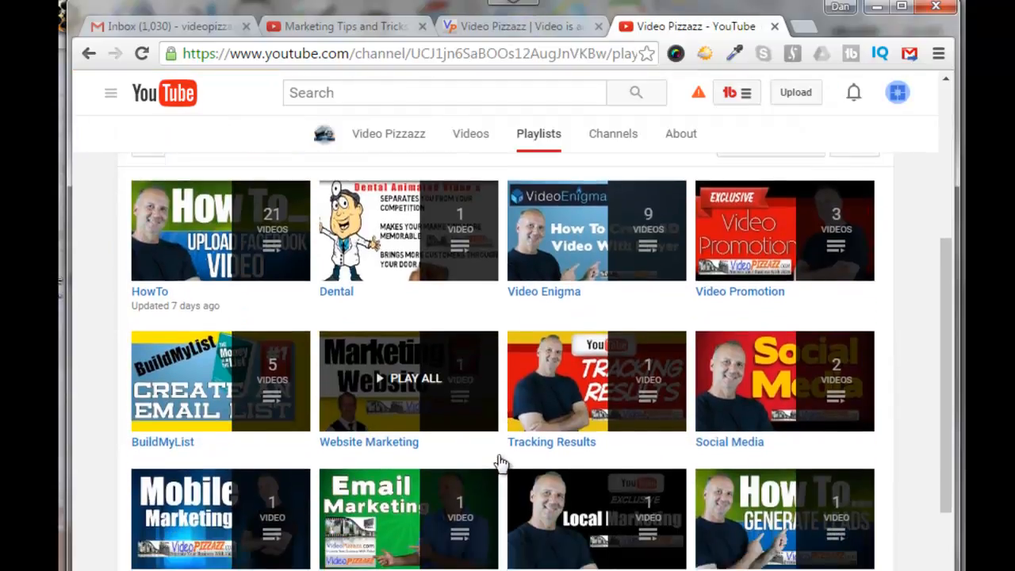
scroll("down", 3)
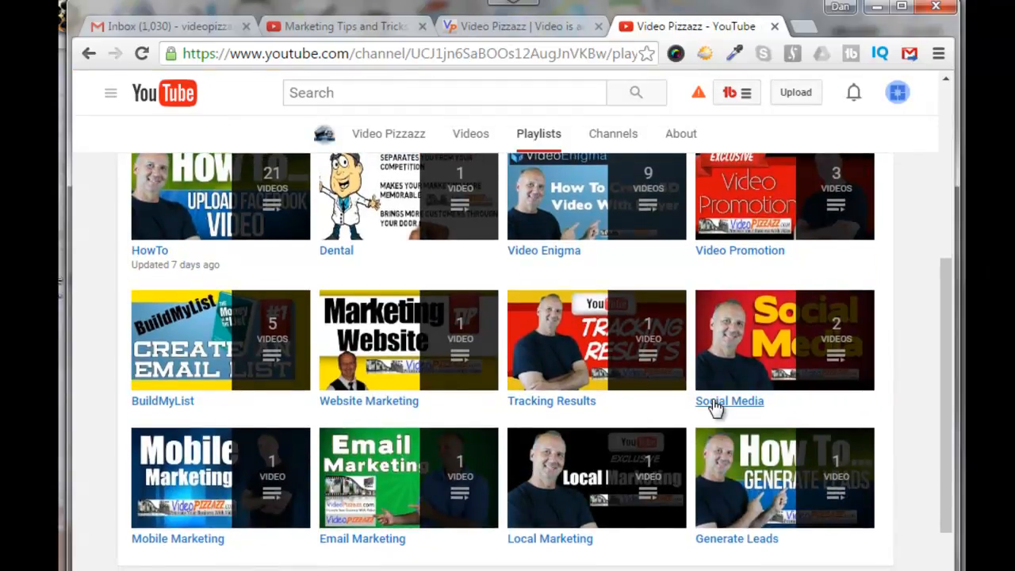
left_click(729, 401)
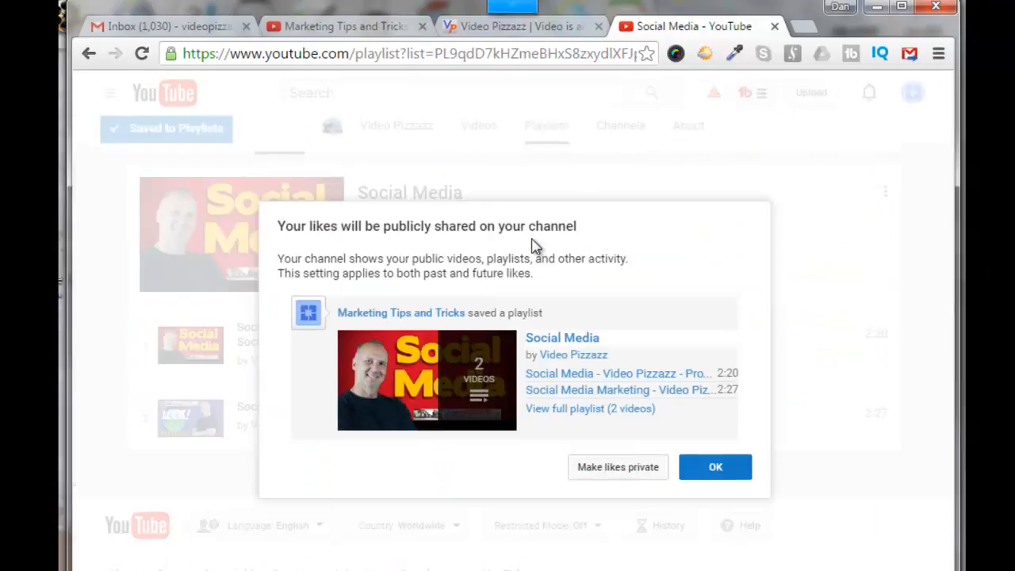
left_click(715, 466)
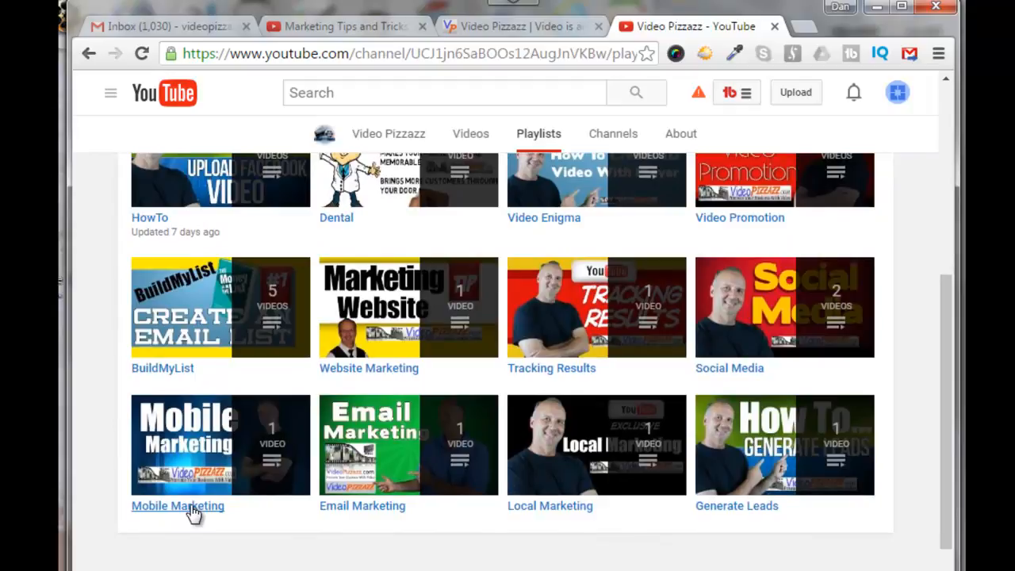
left_click(178, 506)
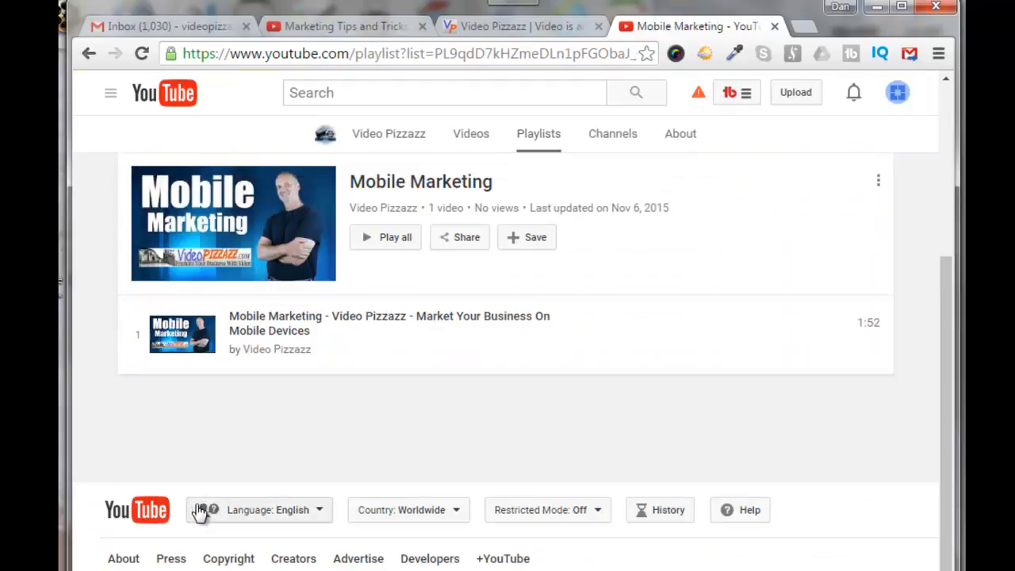
left_click(526, 237)
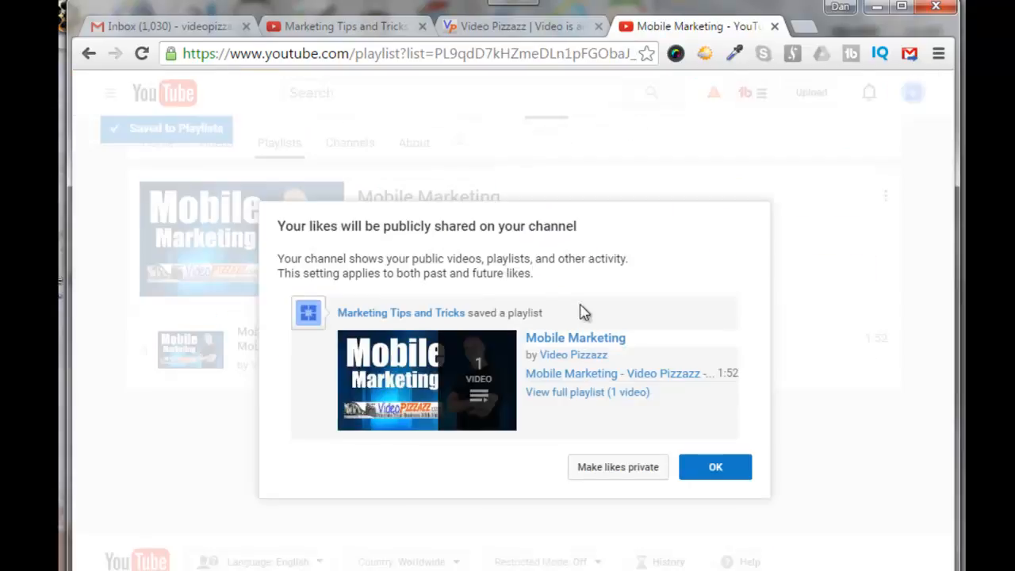
left_click(715, 466)
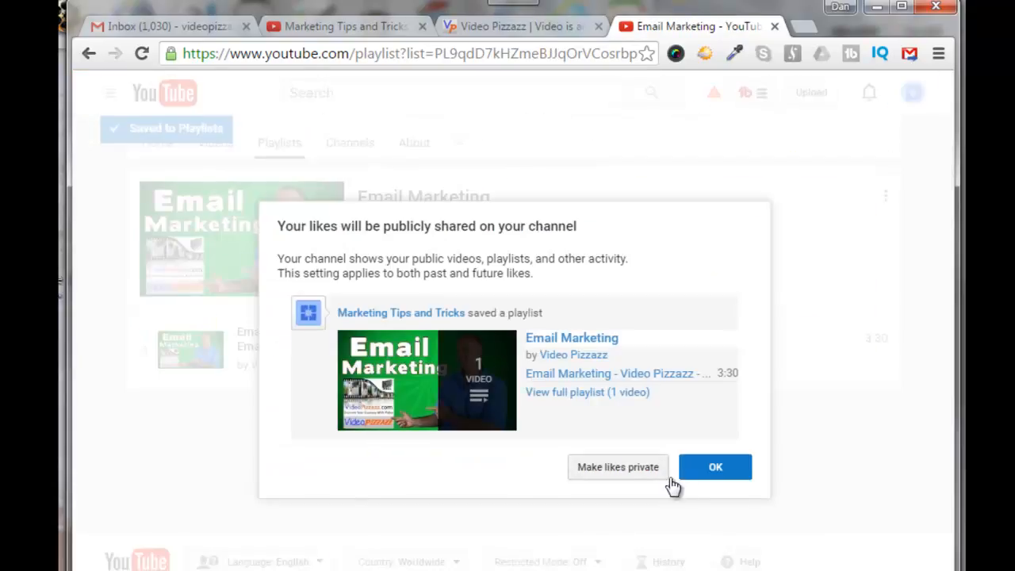
left_click(713, 466)
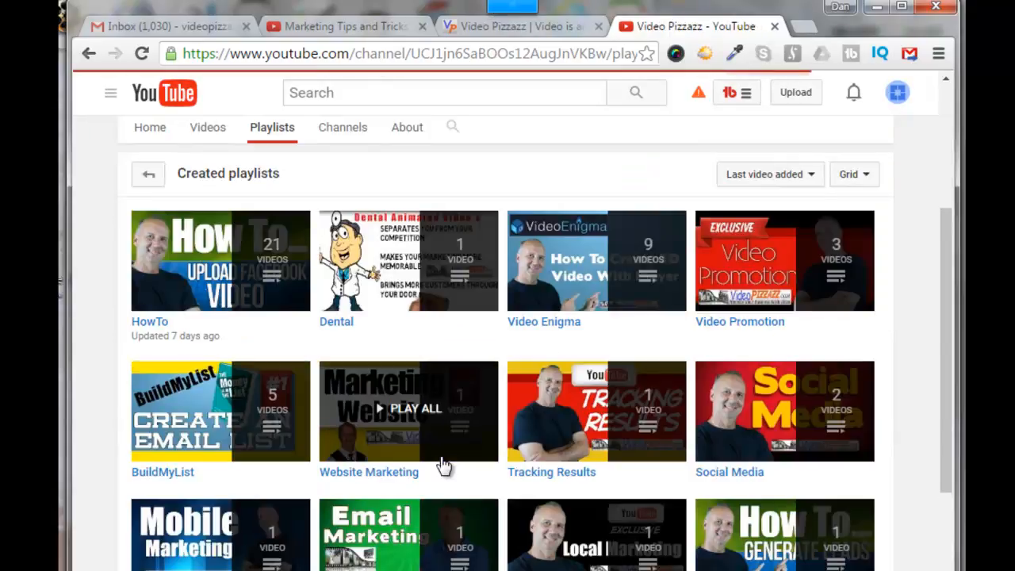
Save the Local Marketing and Generate Leads playlists, accepting the public sharing notices.
scroll("down", 3)
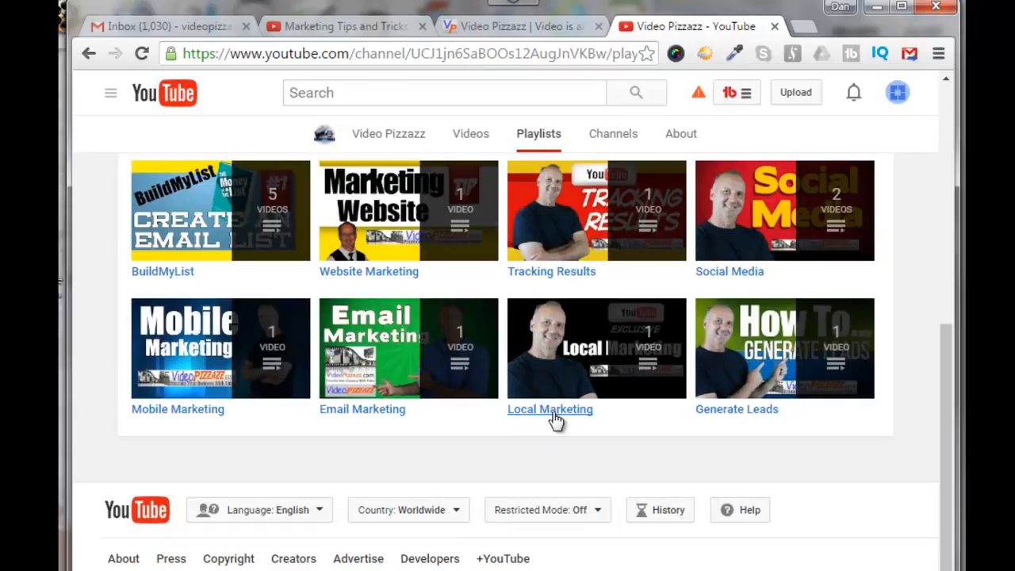
left_click(549, 409)
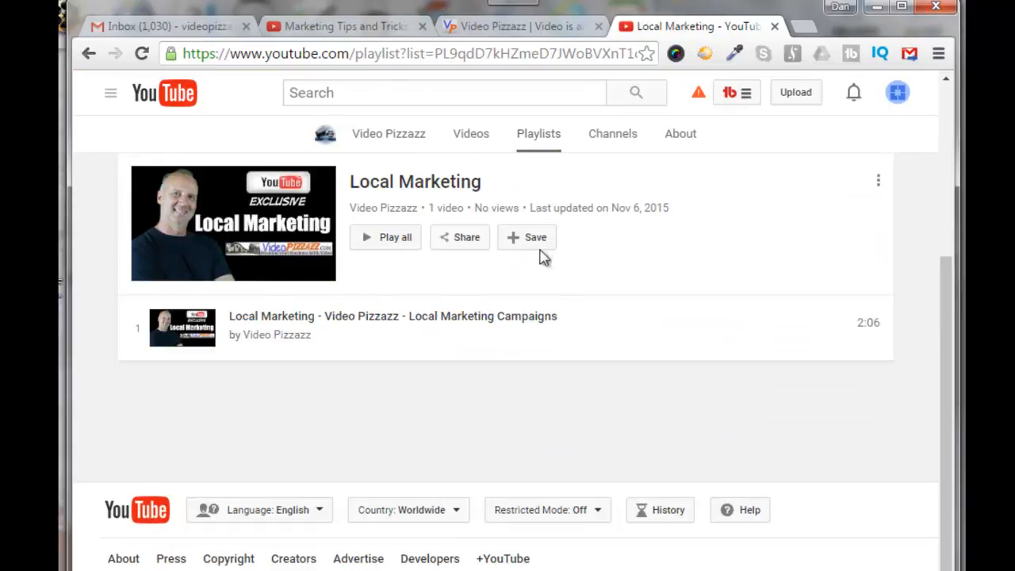
left_click(527, 238)
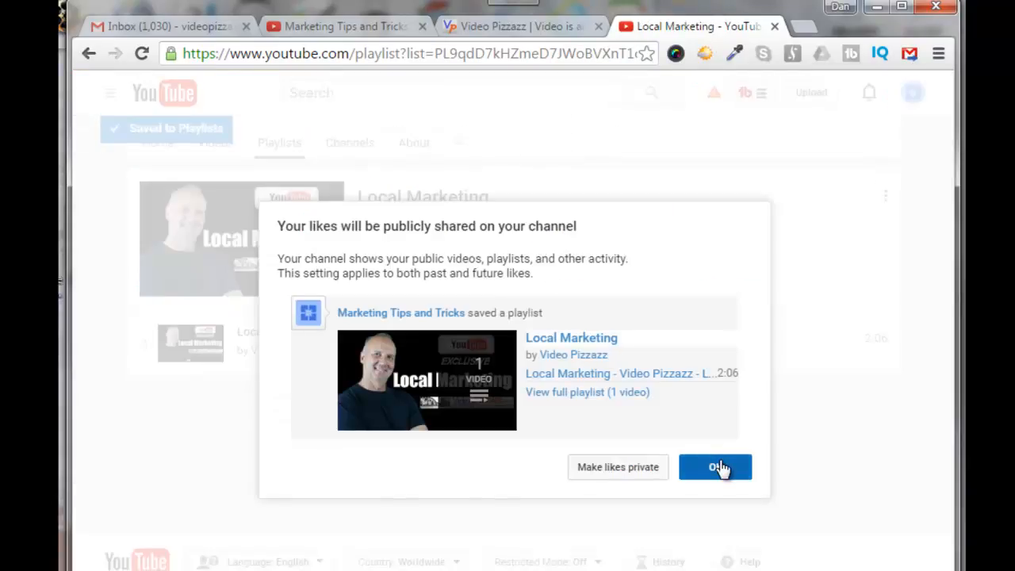
left_click(715, 466)
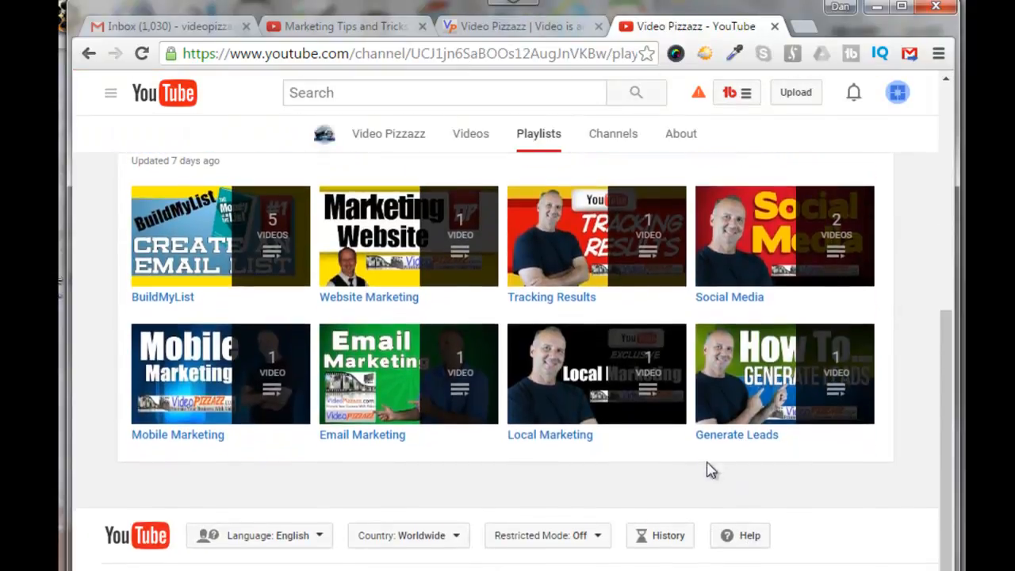
left_click(783, 374)
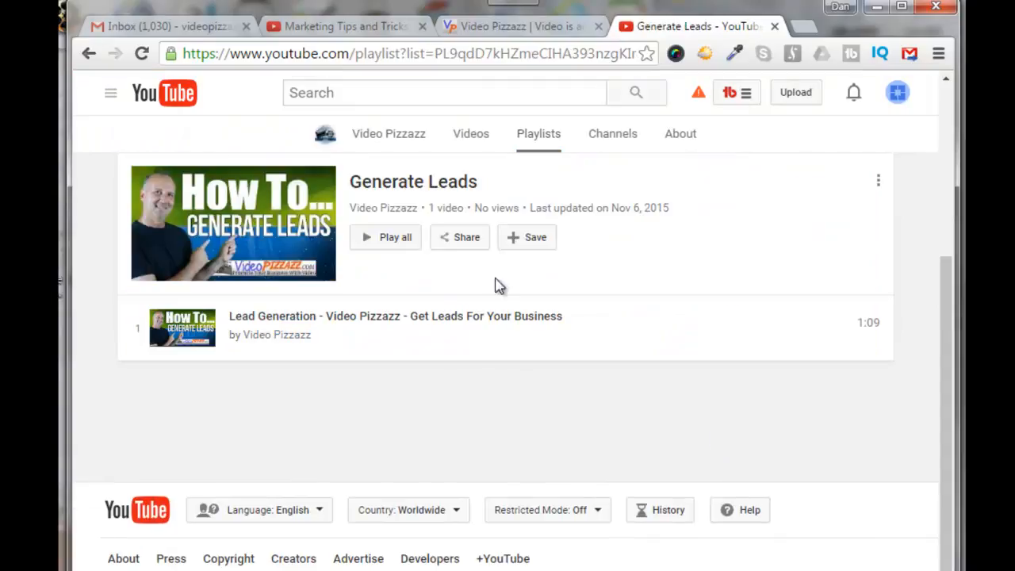
left_click(526, 238)
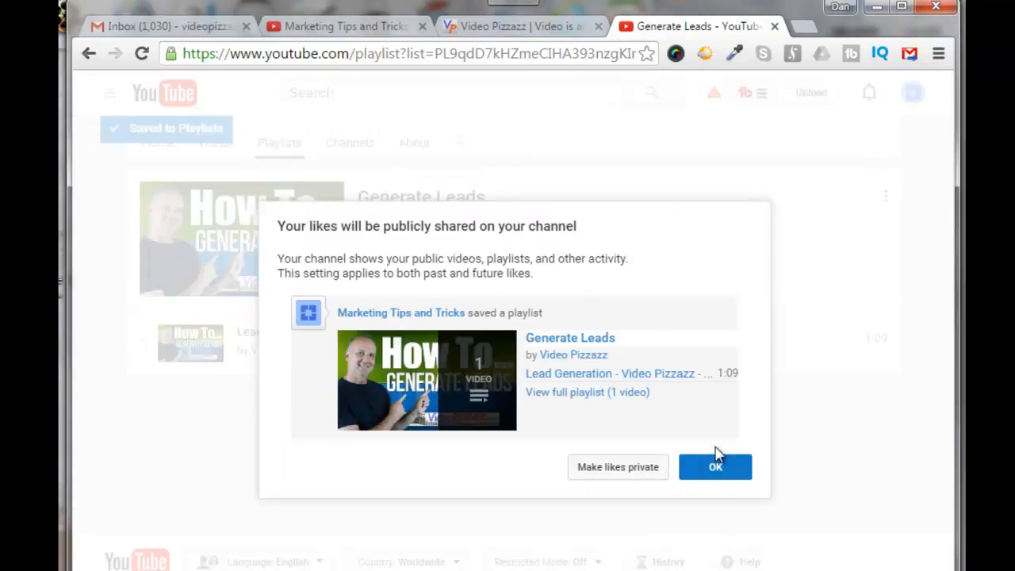
left_click(715, 466)
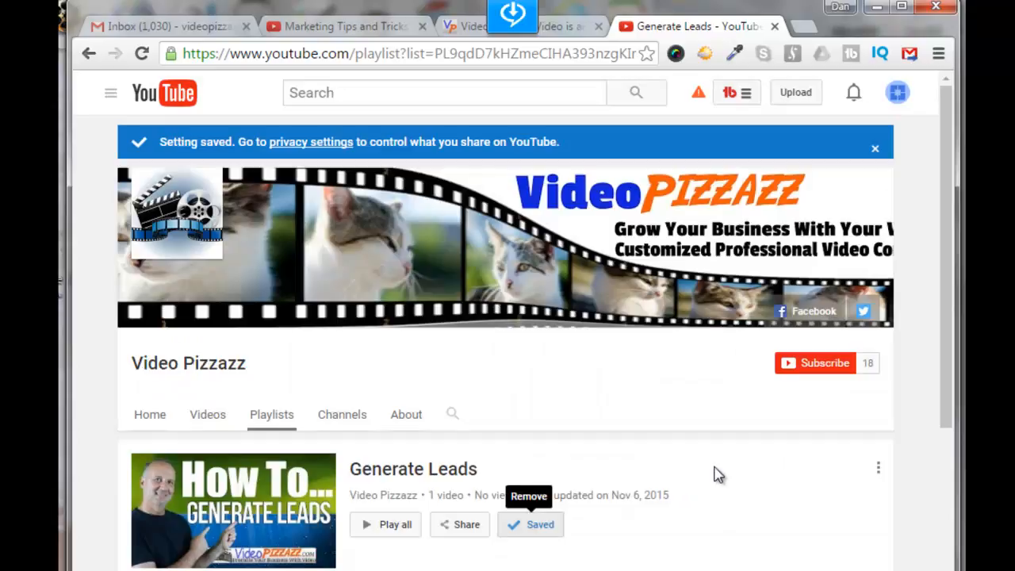
mouse_move(621, 431)
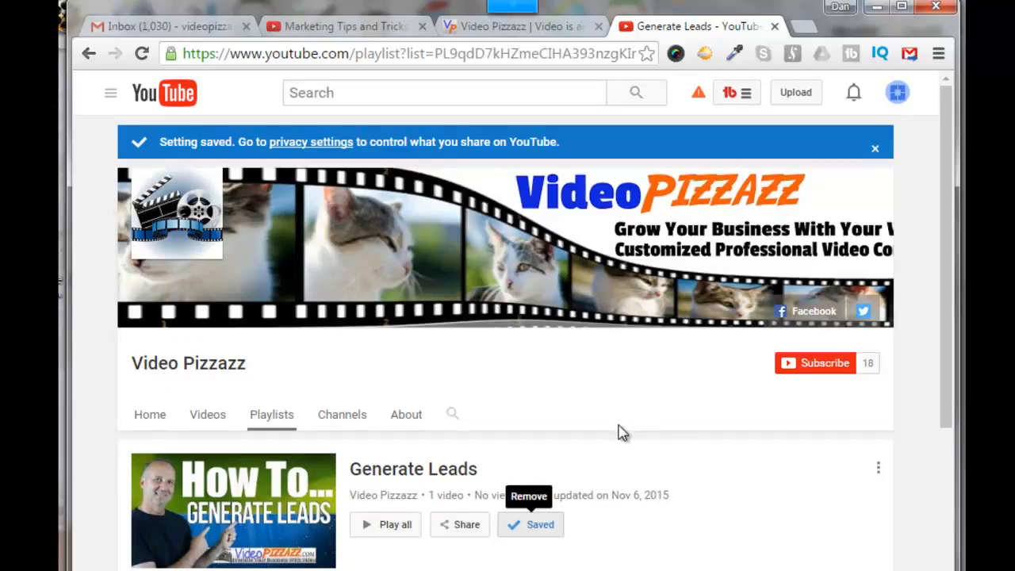
mouse_move(422, 162)
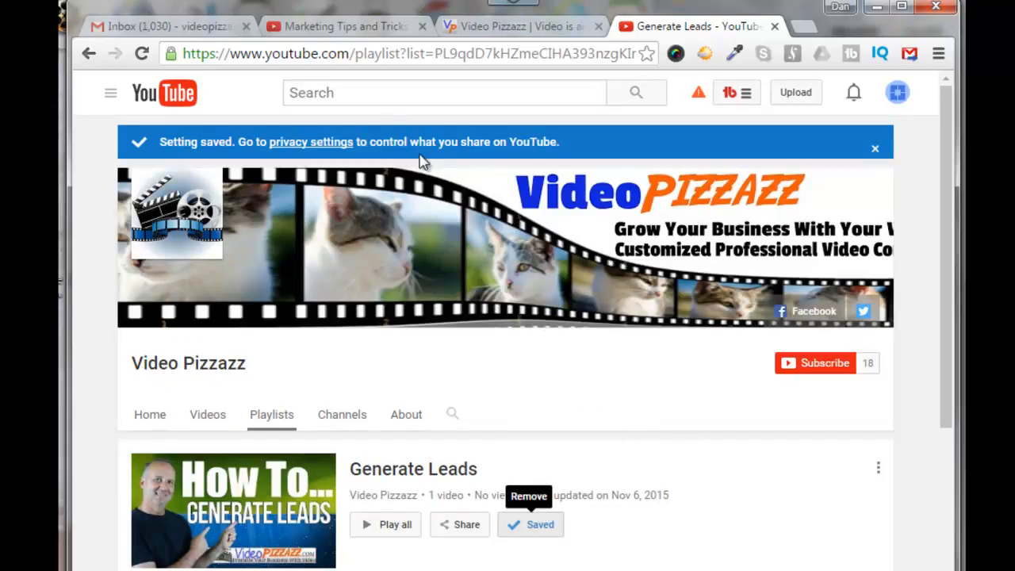
Add a Marketing Tips and Tricks home section with Saved playlists as content and Vertical list as layout.
left_click(336, 25)
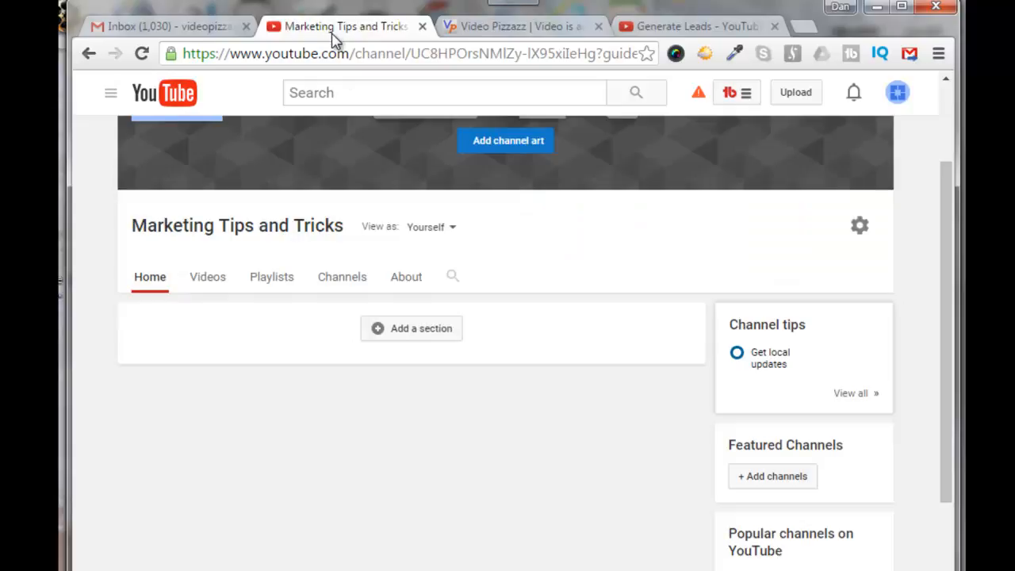
mouse_move(378, 360)
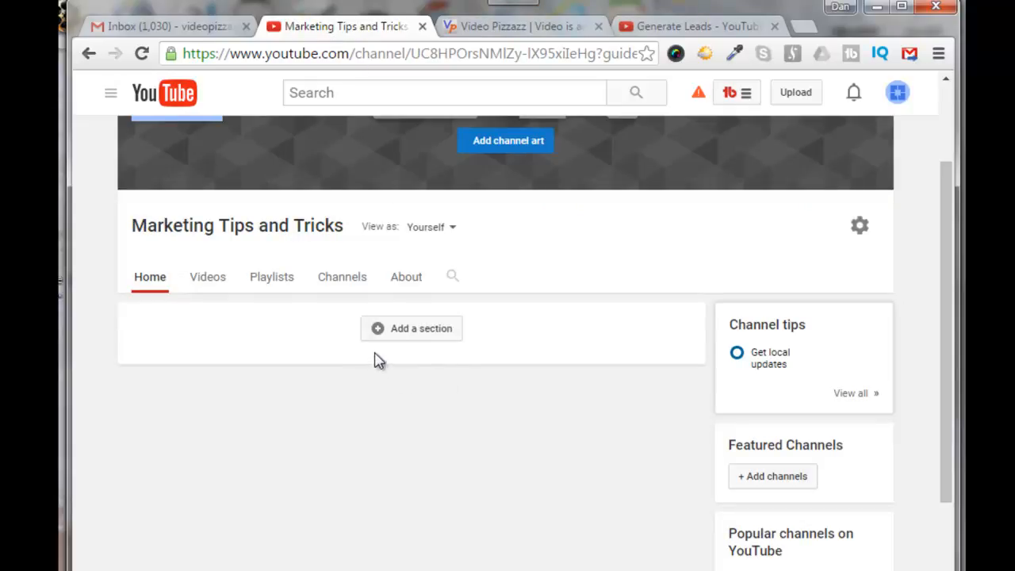
left_click(410, 328)
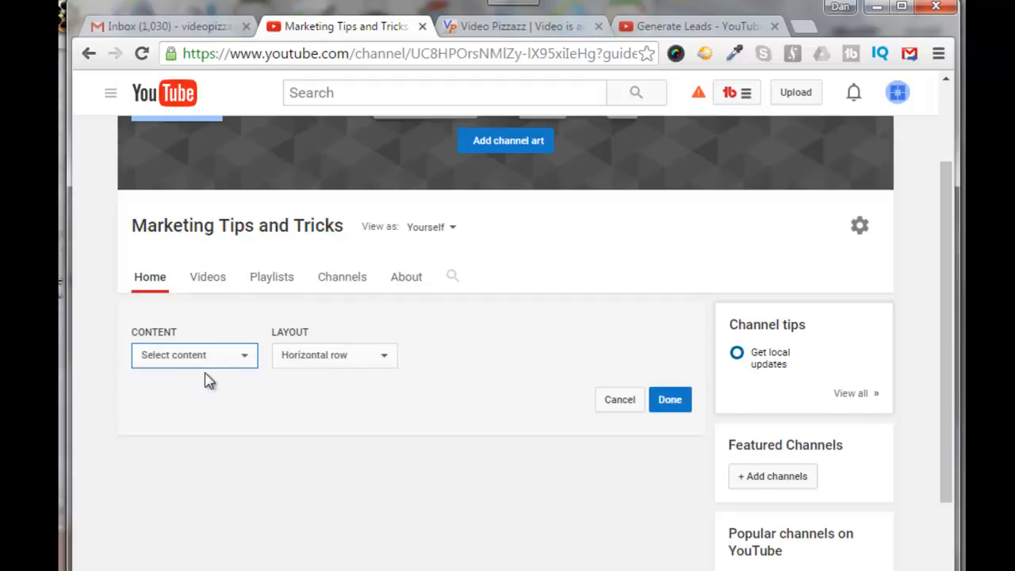
mouse_move(249, 358)
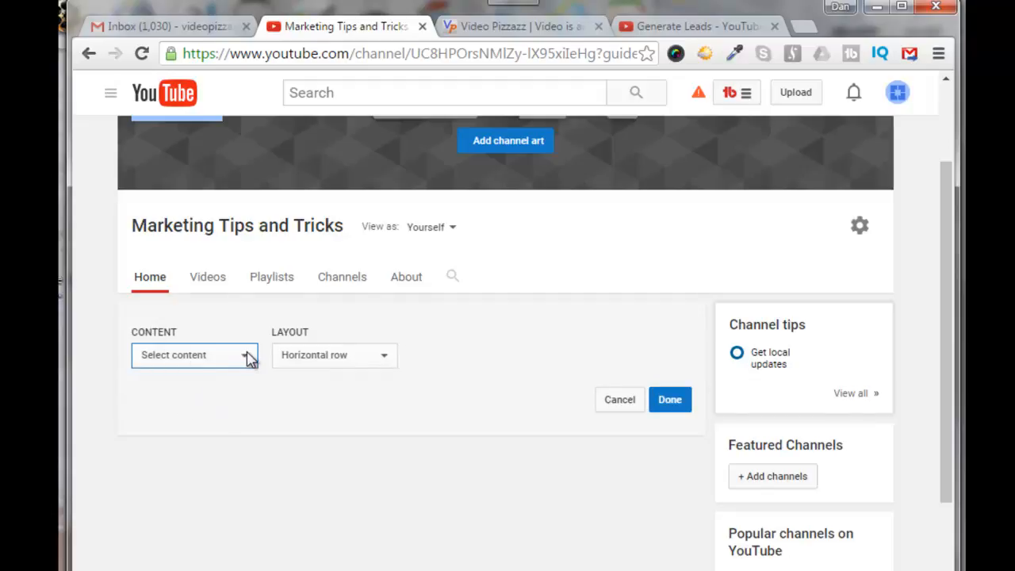
left_click(193, 355)
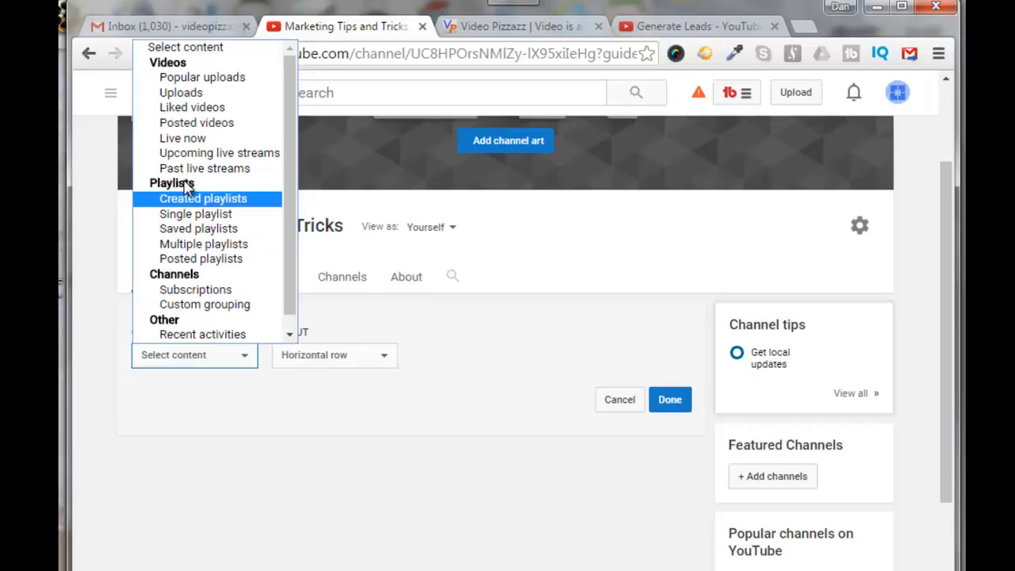
mouse_move(198, 228)
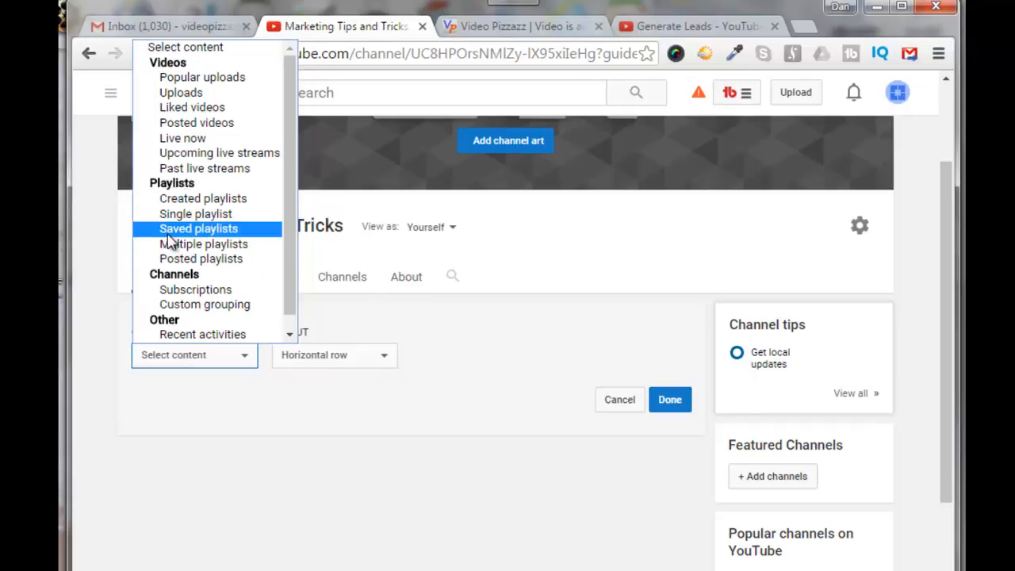
mouse_move(198, 230)
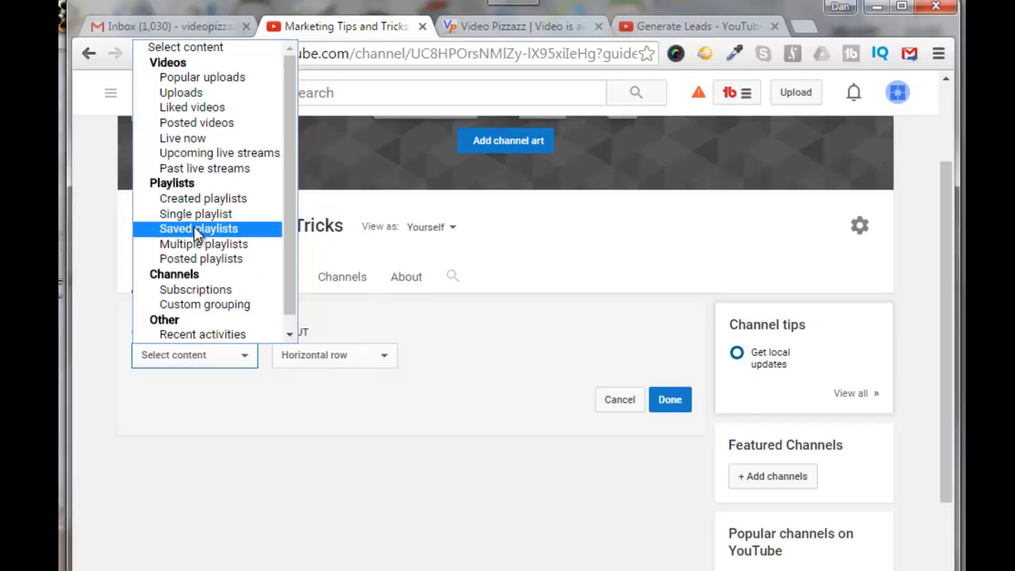
left_click(198, 228)
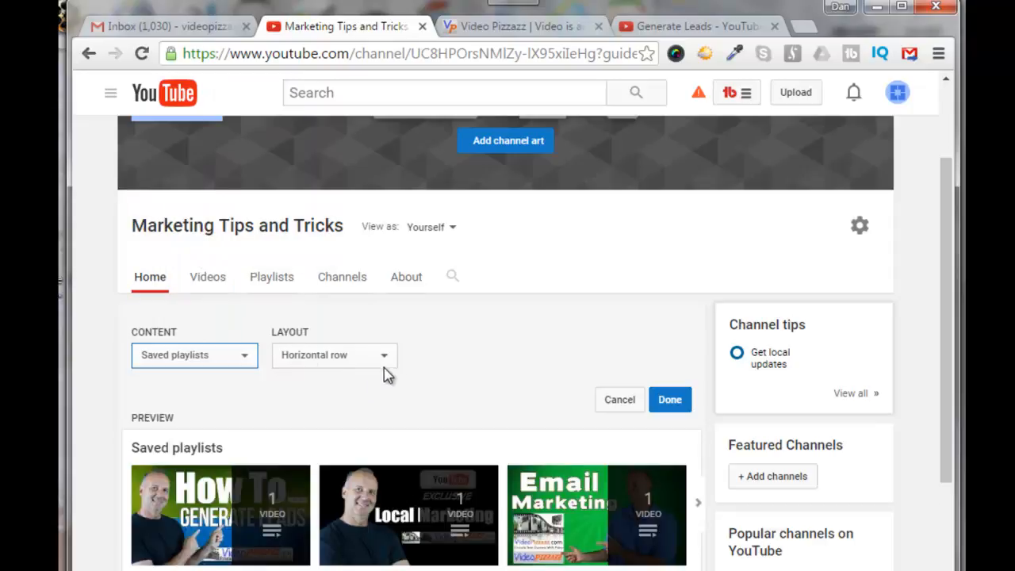
mouse_move(499, 482)
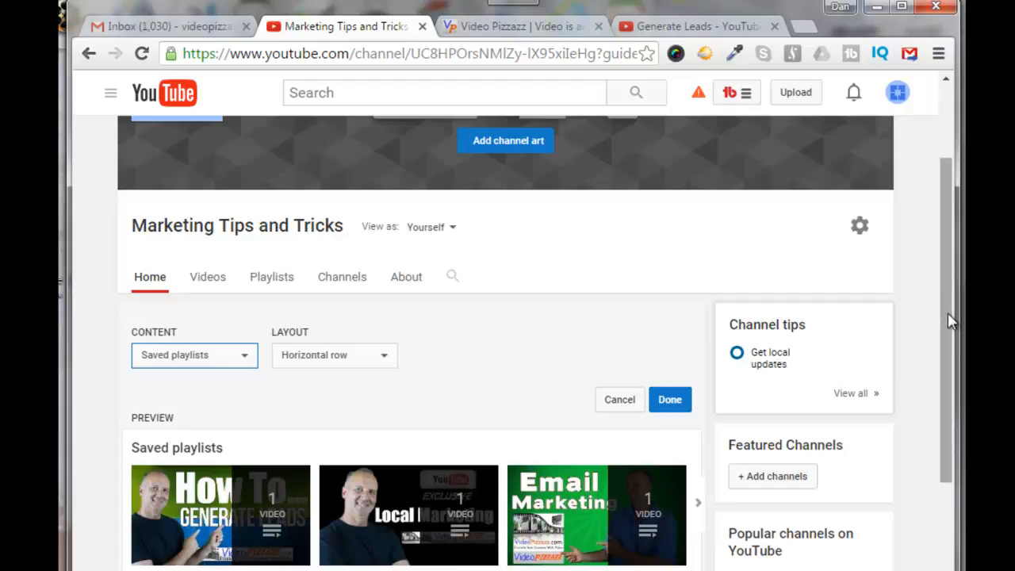
scroll("down", 3)
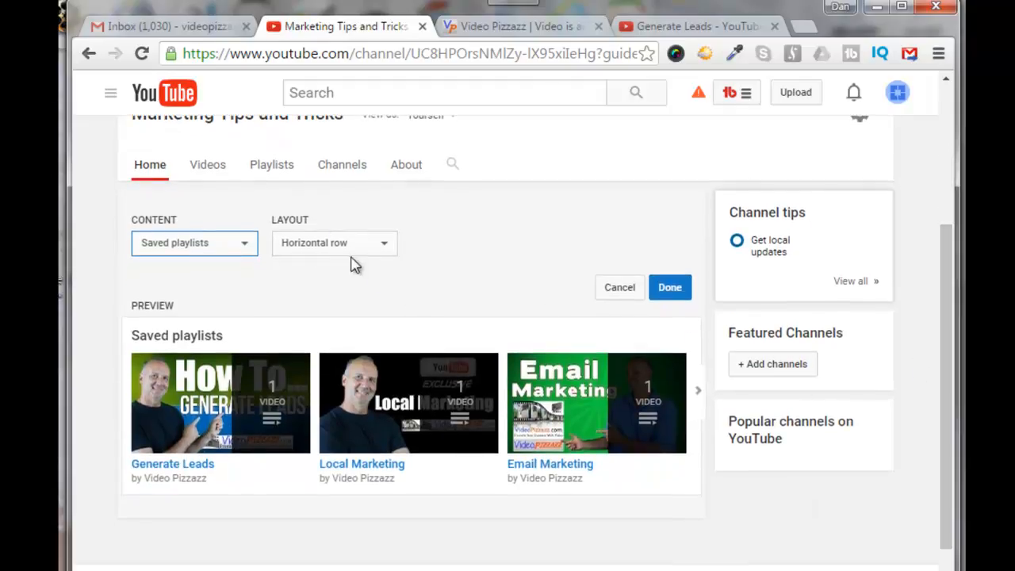
mouse_move(377, 262)
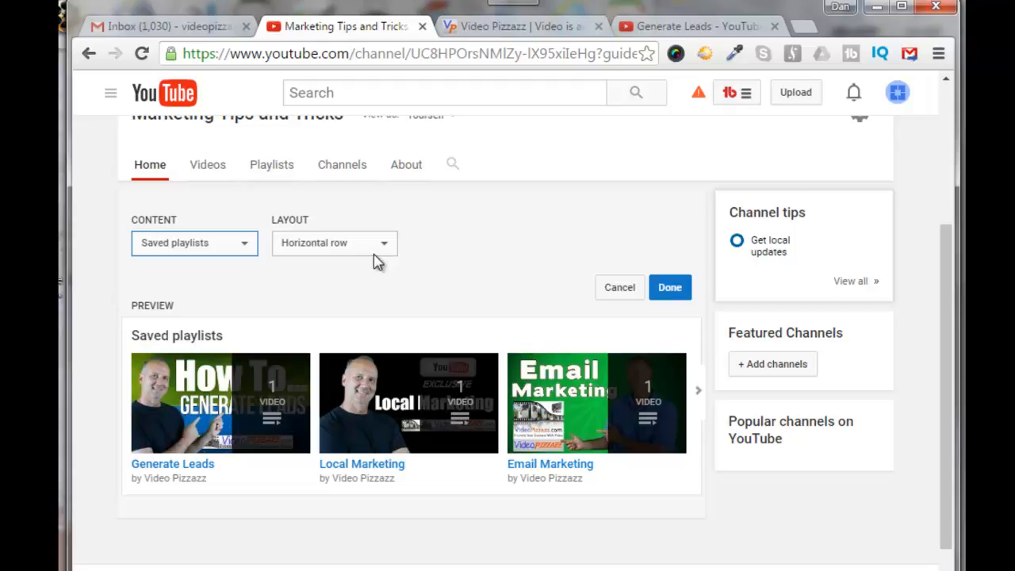
left_click(334, 242)
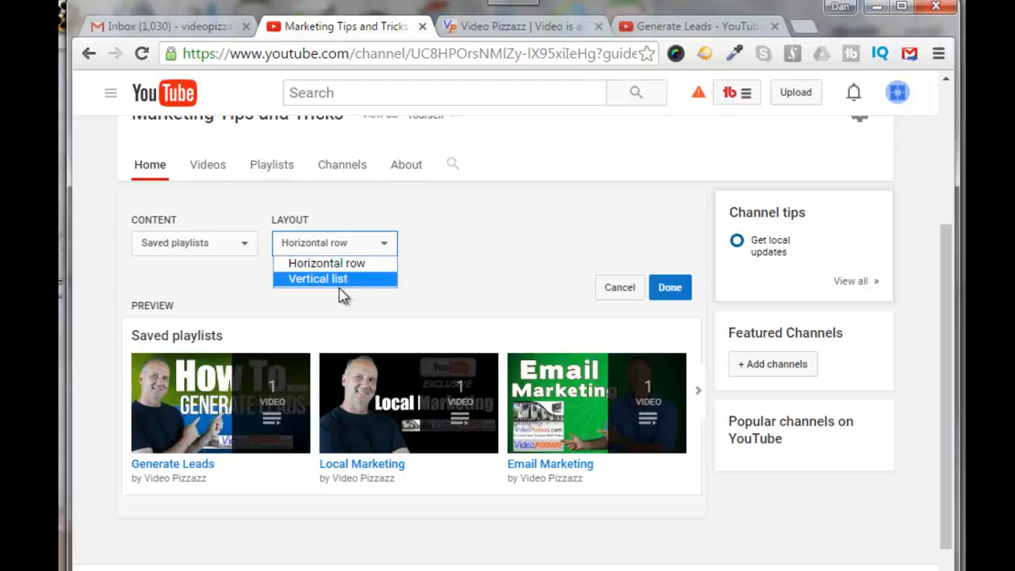
left_click(317, 279)
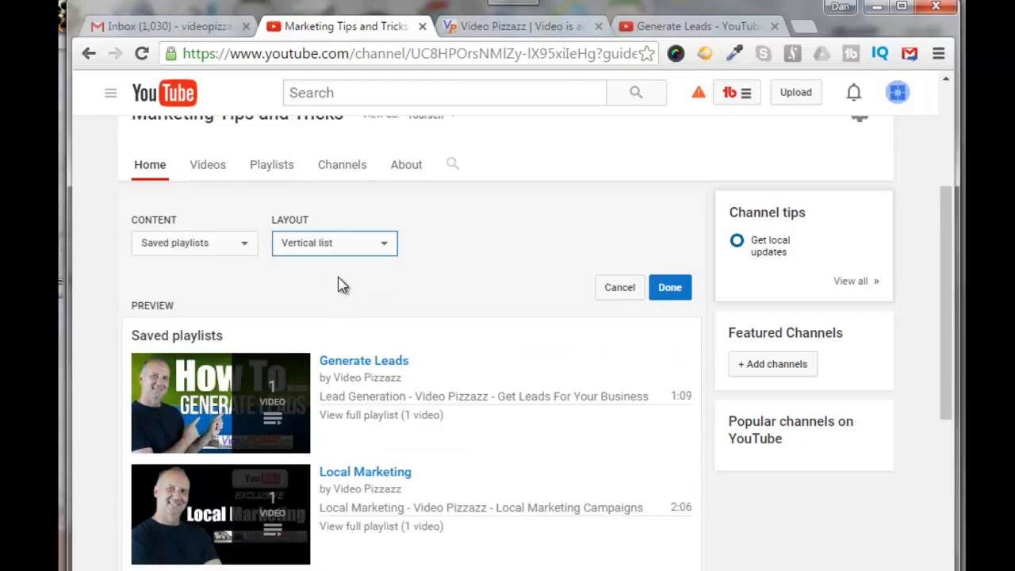
scroll("down", 3)
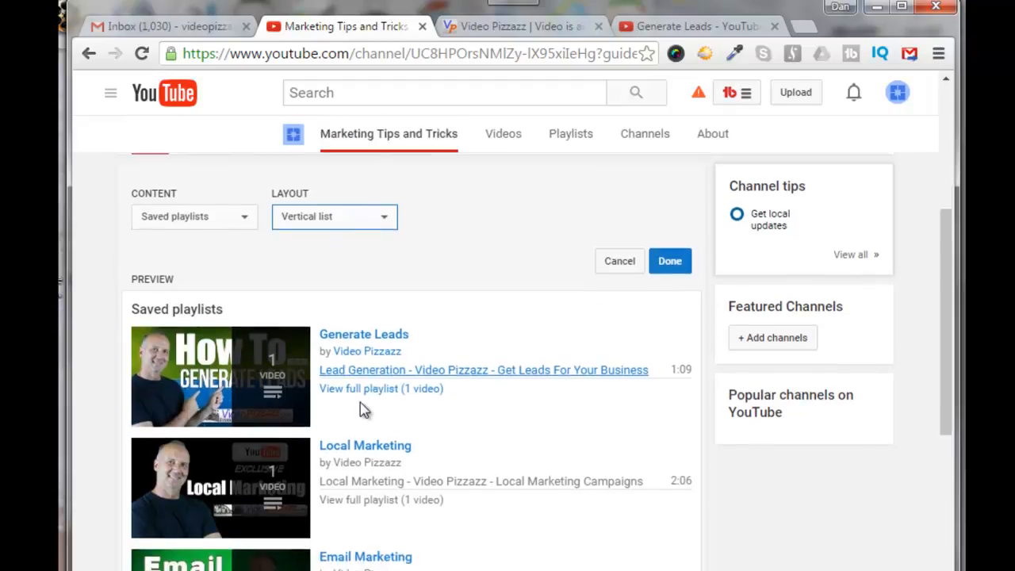
scroll("down", 3)
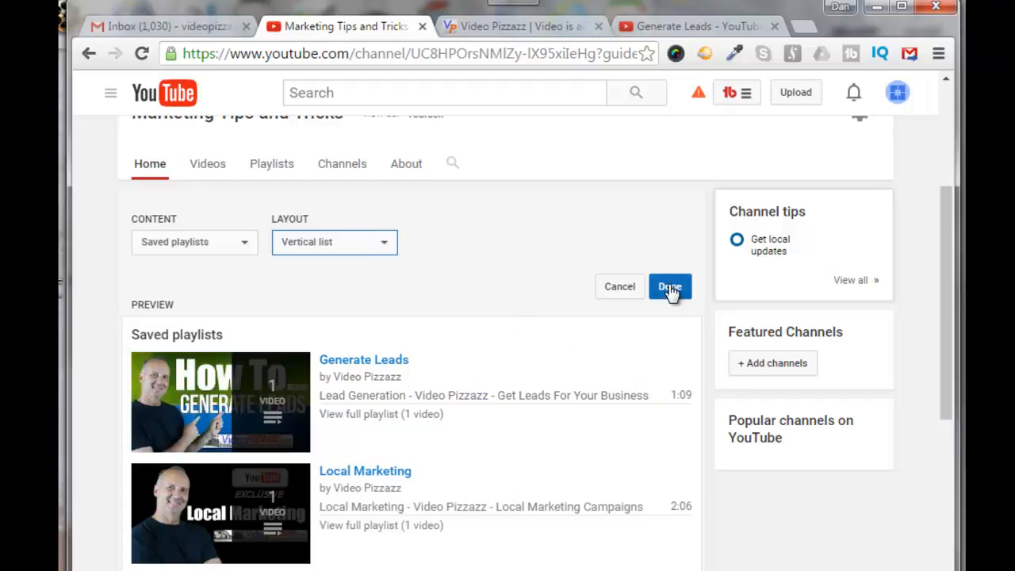
Confirm the new Saved playlists section with Done so it appears on the channel home.
left_click(669, 285)
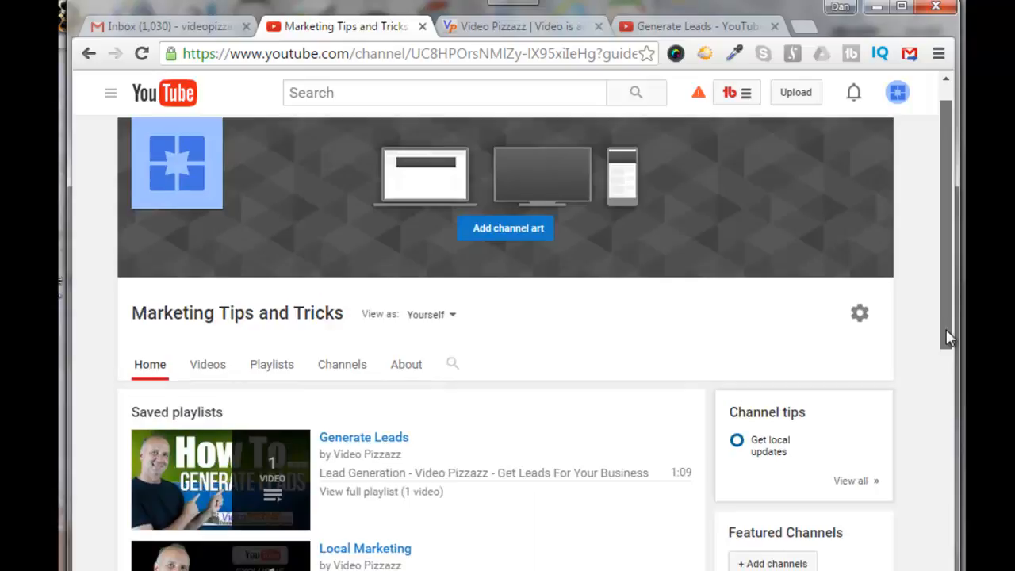
scroll("down", 3)
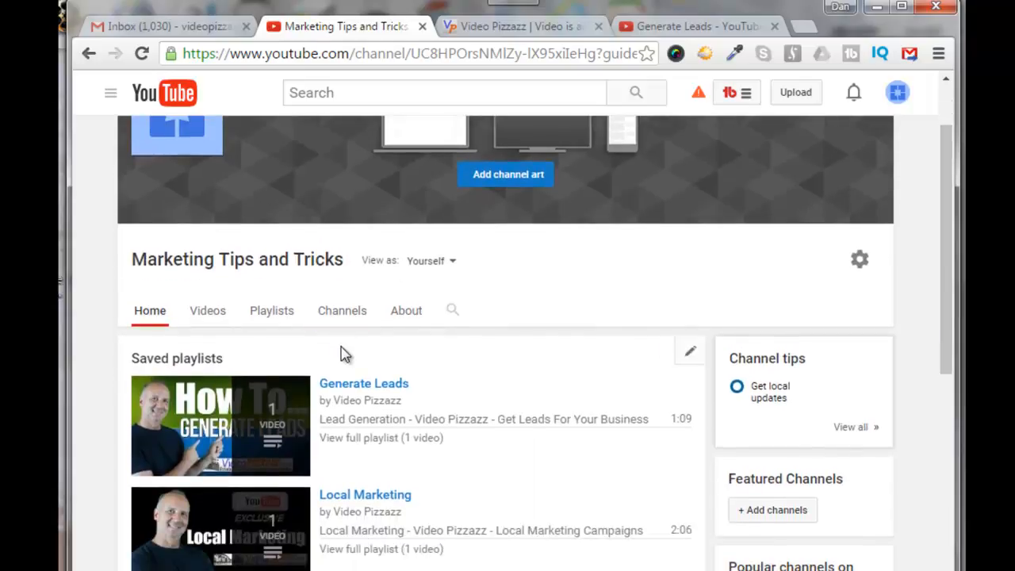
mouse_move(276, 428)
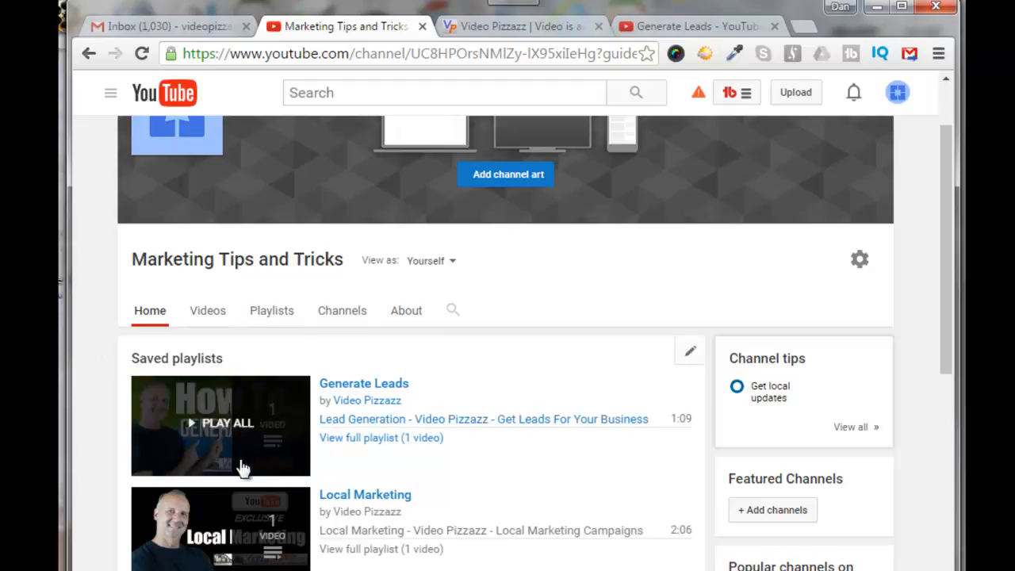
mouse_move(387, 419)
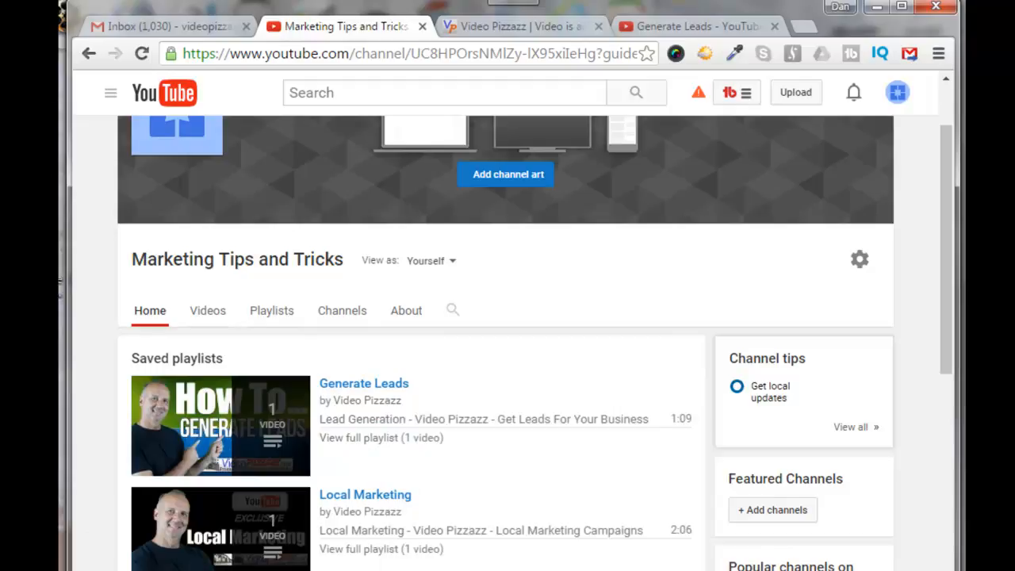
mouse_move(314, 447)
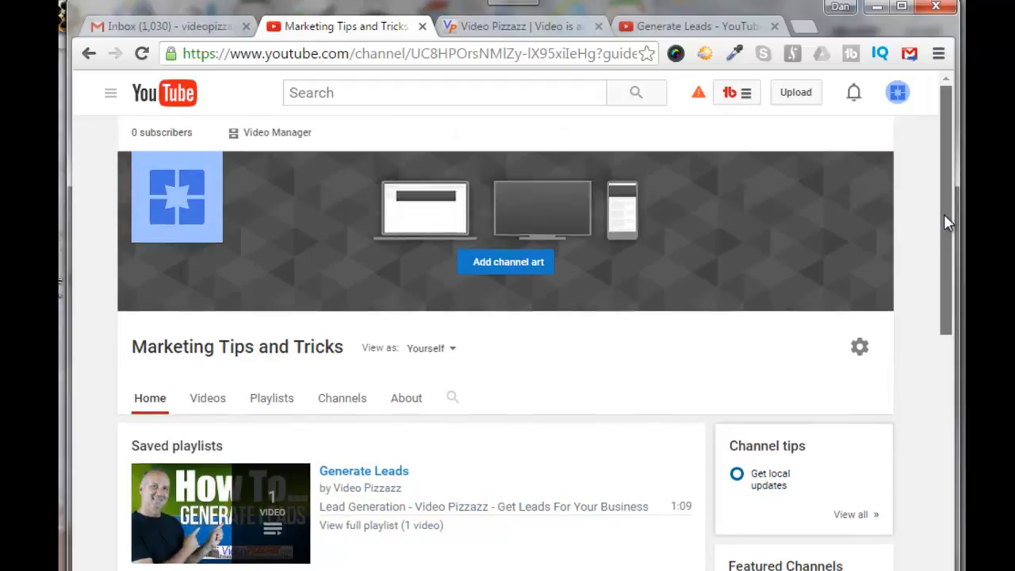
mouse_move(577, 420)
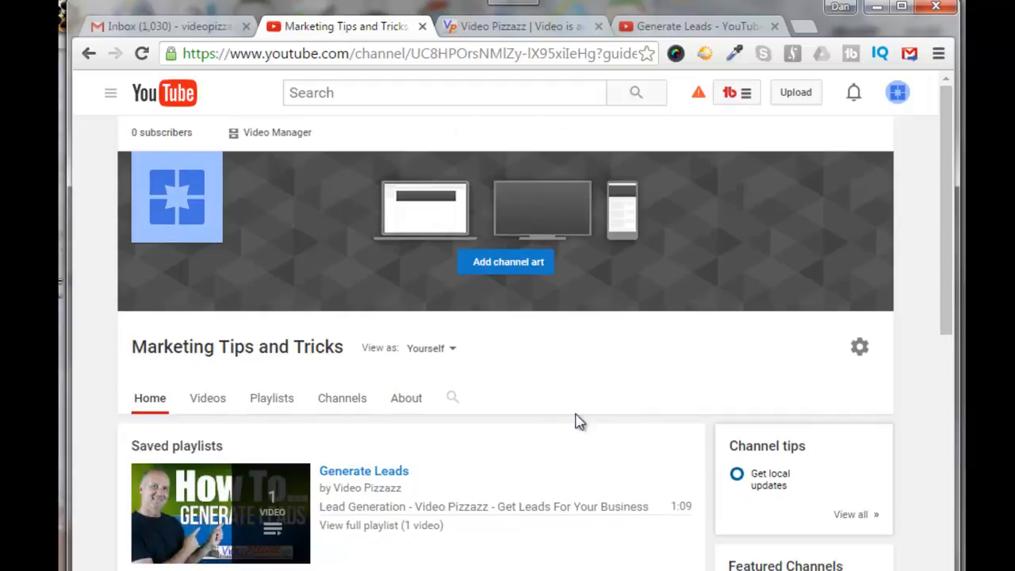
mouse_move(425, 488)
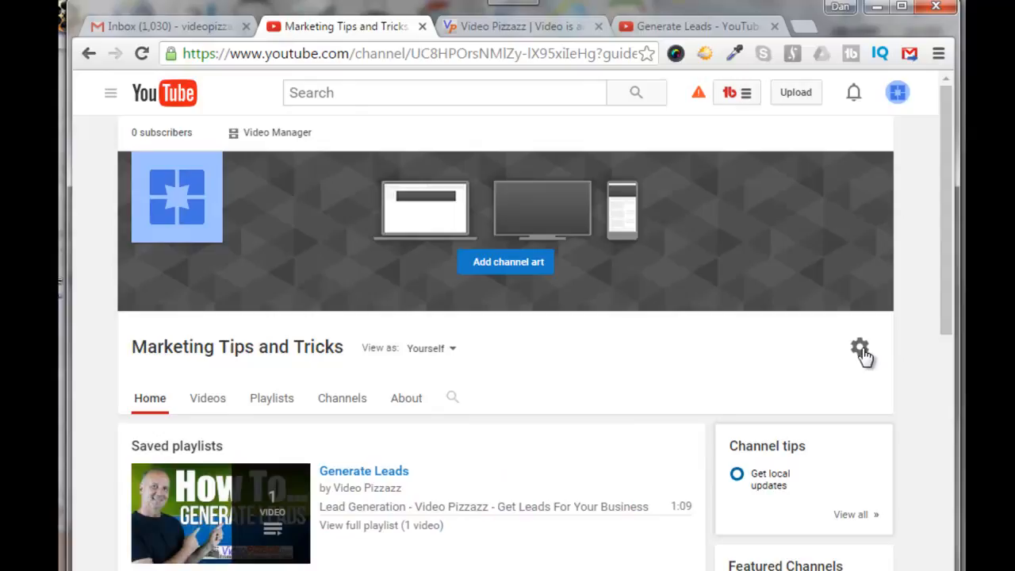
left_click(859, 345)
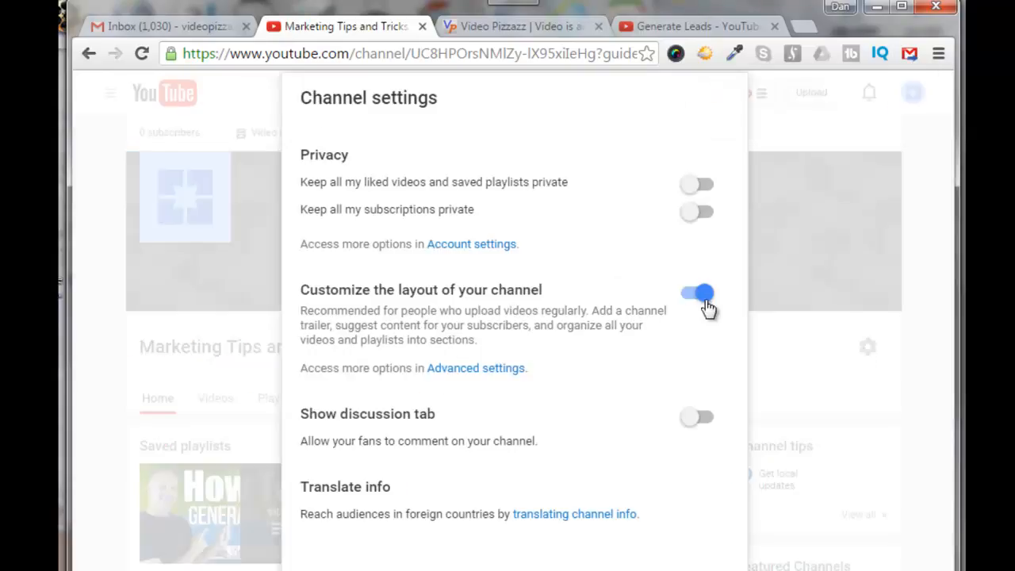
mouse_move(724, 304)
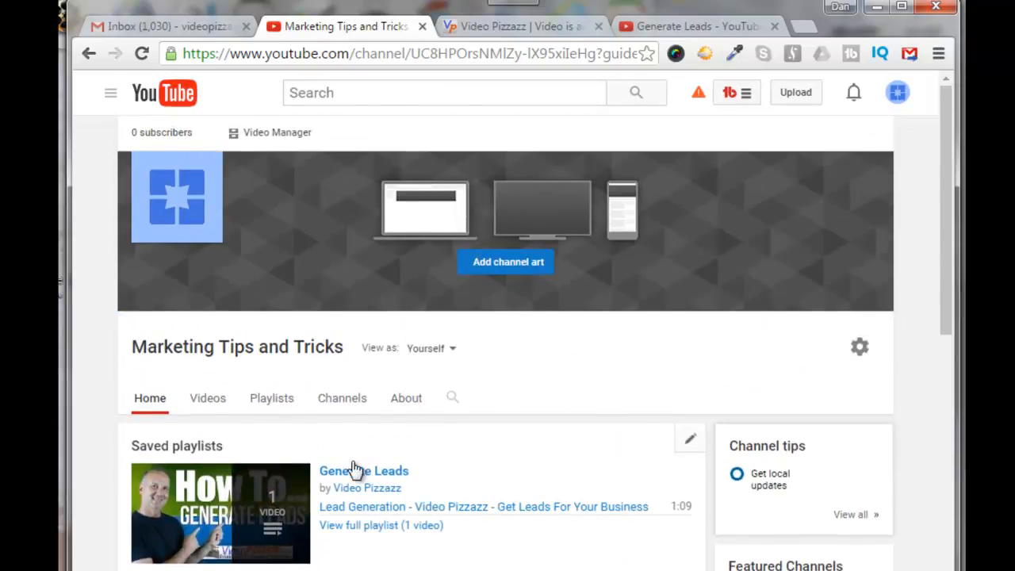
mouse_move(498, 525)
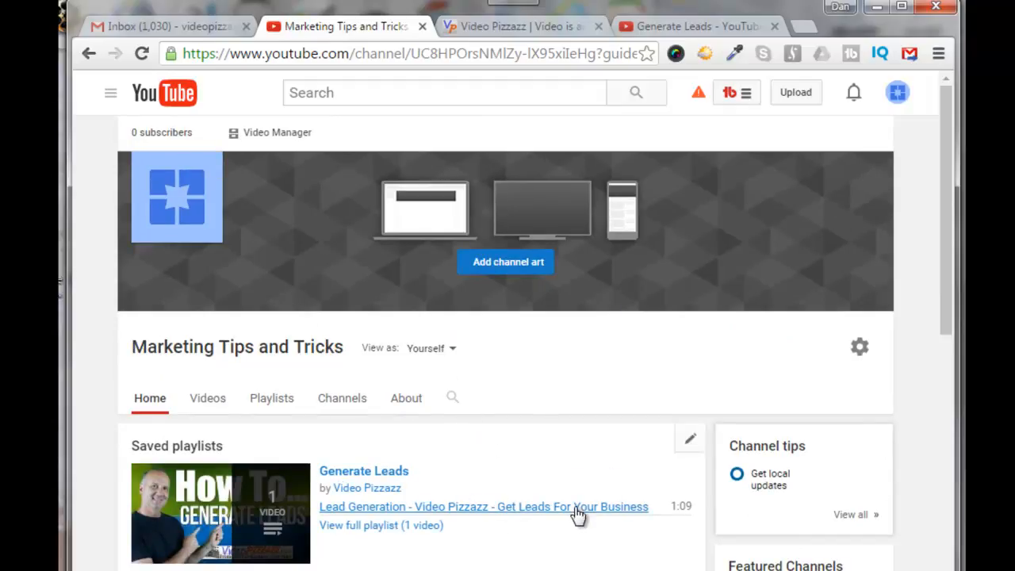
scroll("down", 3)
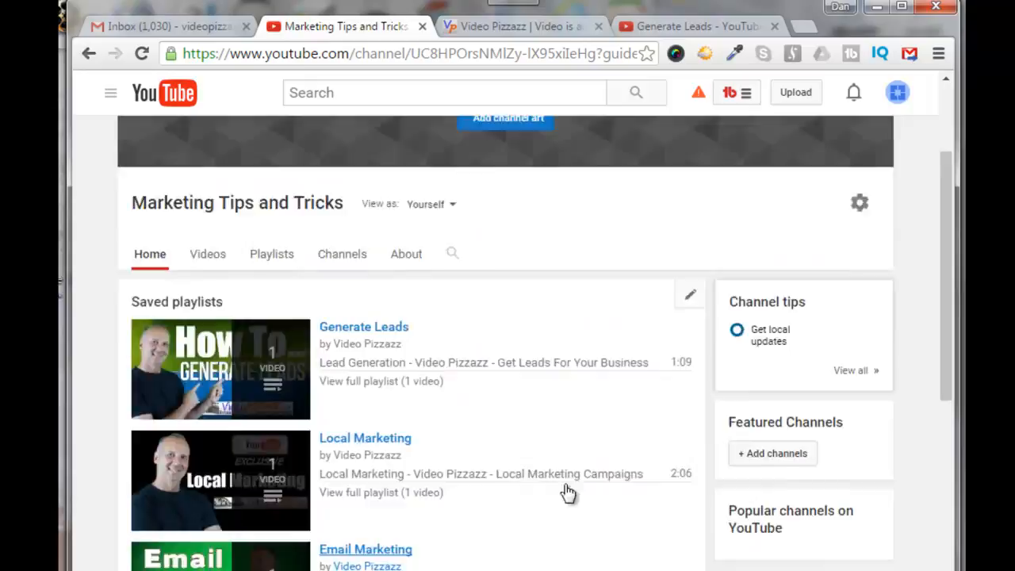